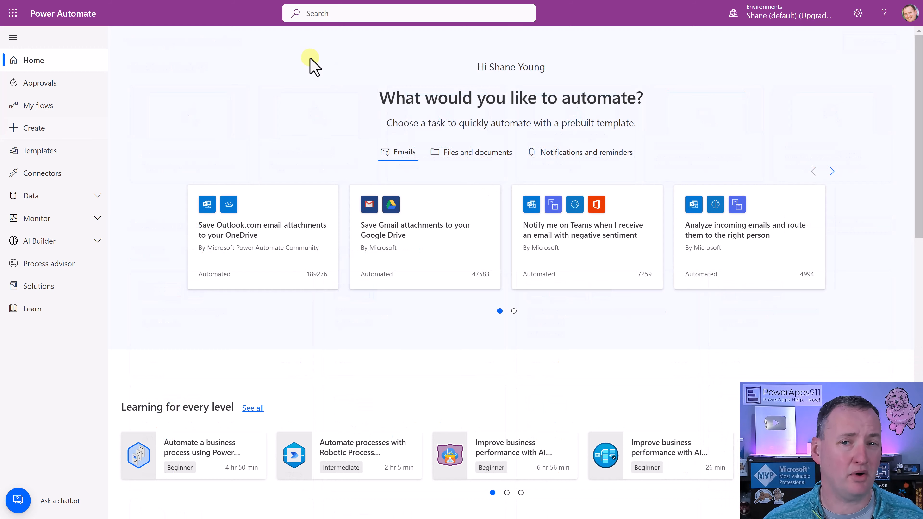
{"action": "mouse_move", "coordinate": [114, 118]}
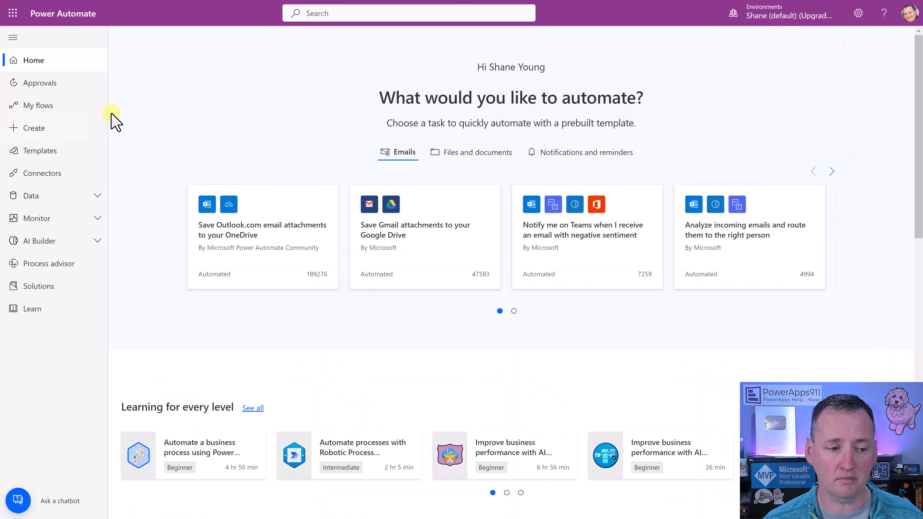
Go to the Create page listing the ways to start a new flow.
{"action": "left_click", "coordinate": [34, 128]}
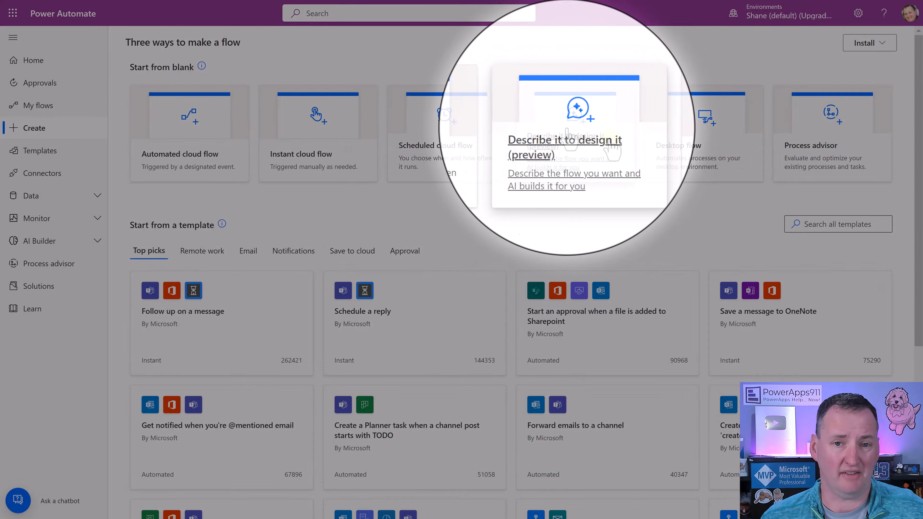
Start 'Describe it to design it (preview)' and load a fresh set of example descriptions.
{"action": "left_click", "coordinate": [564, 139]}
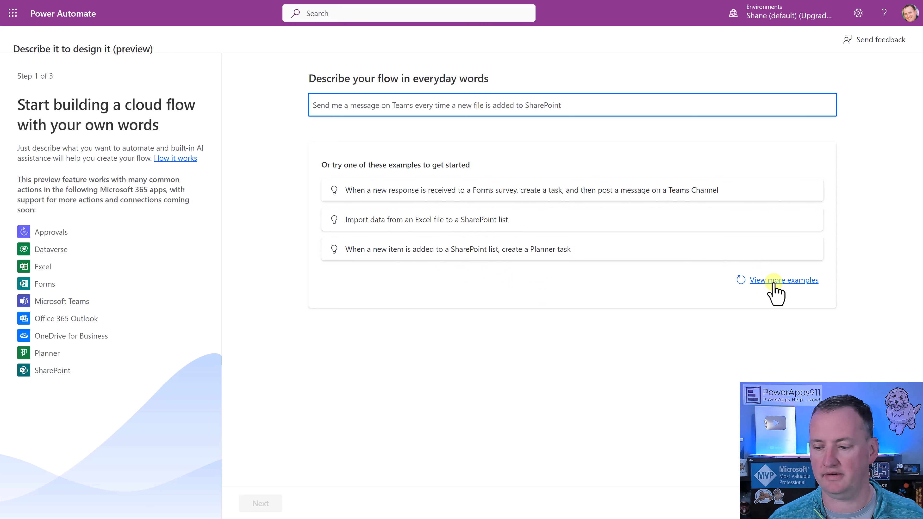
{"action": "left_click", "coordinate": [784, 280]}
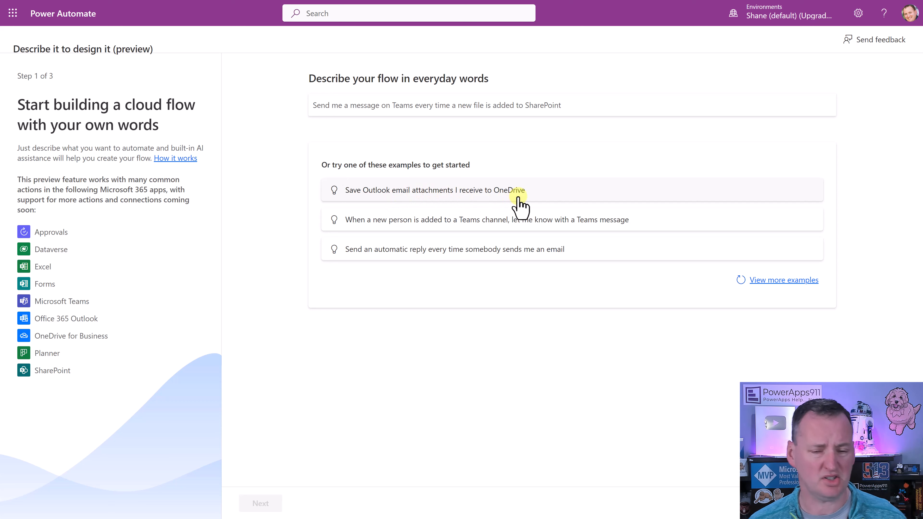
{"action": "mouse_move", "coordinate": [556, 165]}
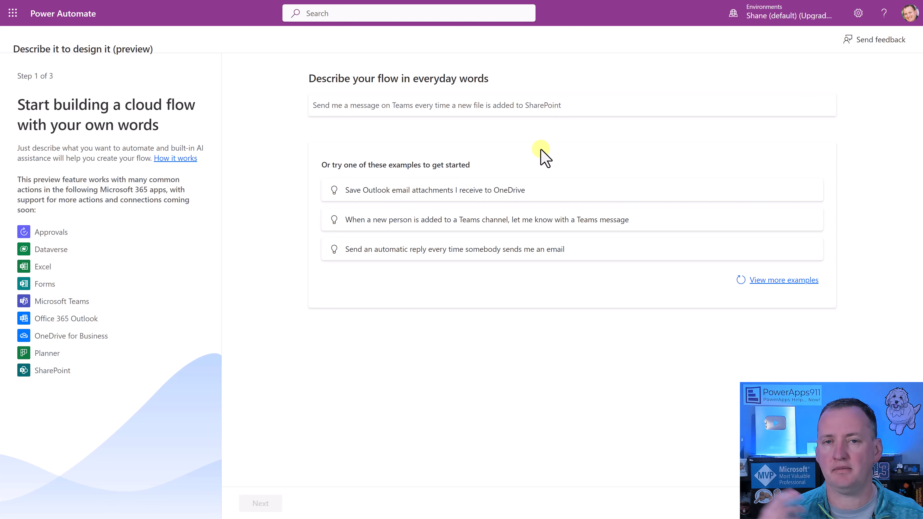
{"action": "mouse_move", "coordinate": [521, 158]}
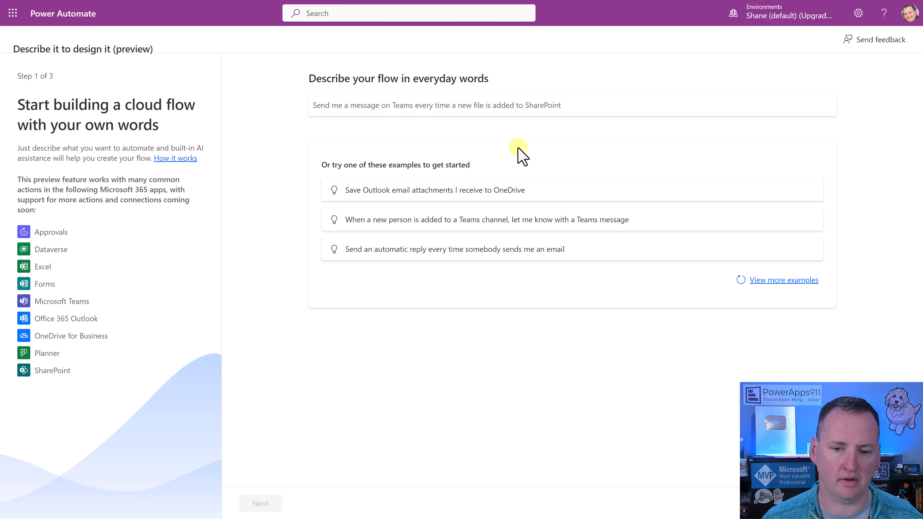
{"action": "mouse_move", "coordinate": [254, 160]}
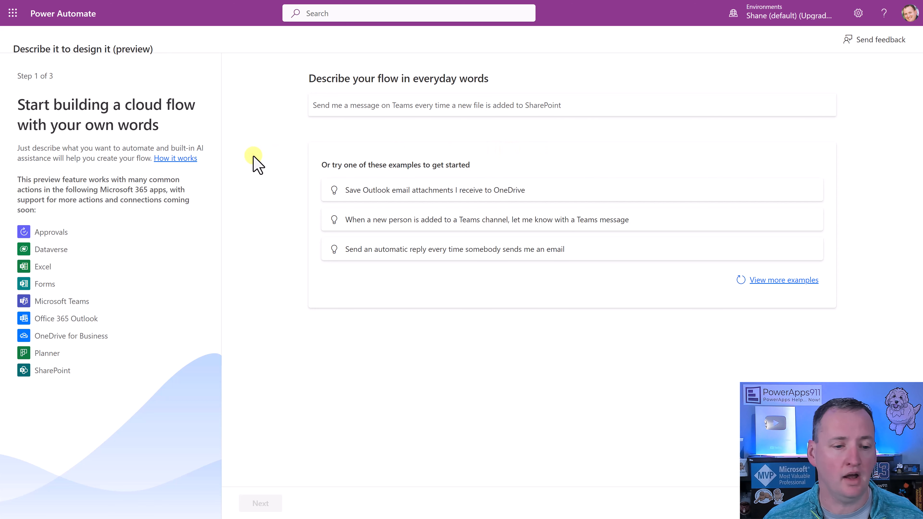
{"action": "left_click", "coordinate": [175, 158]}
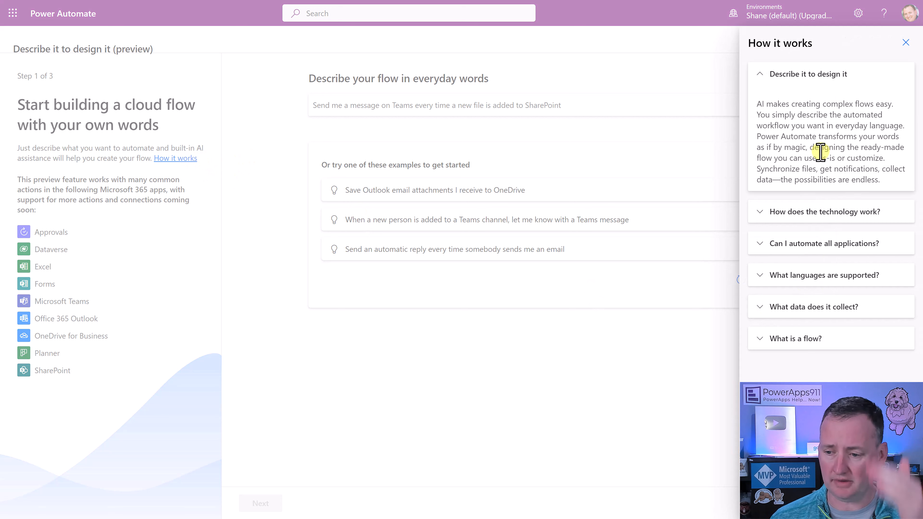
{"action": "left_click", "coordinate": [826, 212]}
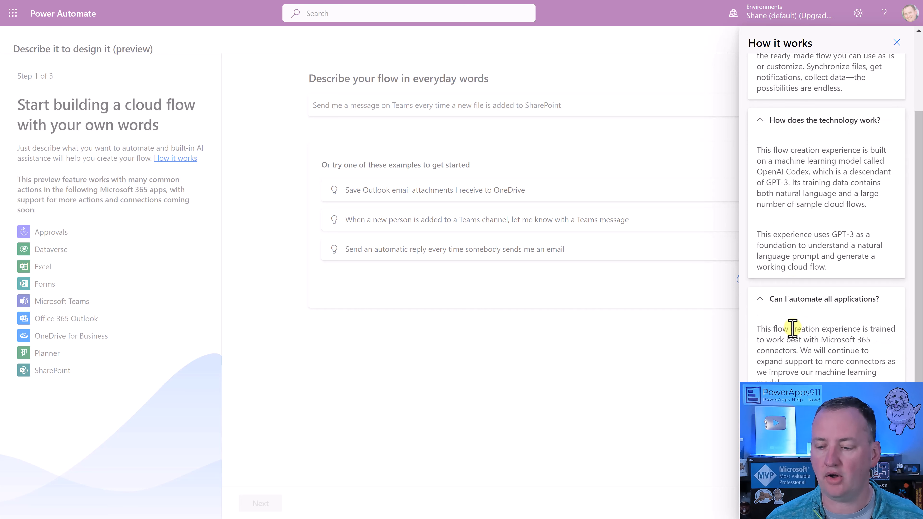
{"action": "scroll", "scroll_direction": "down", "scroll_amount": 3}
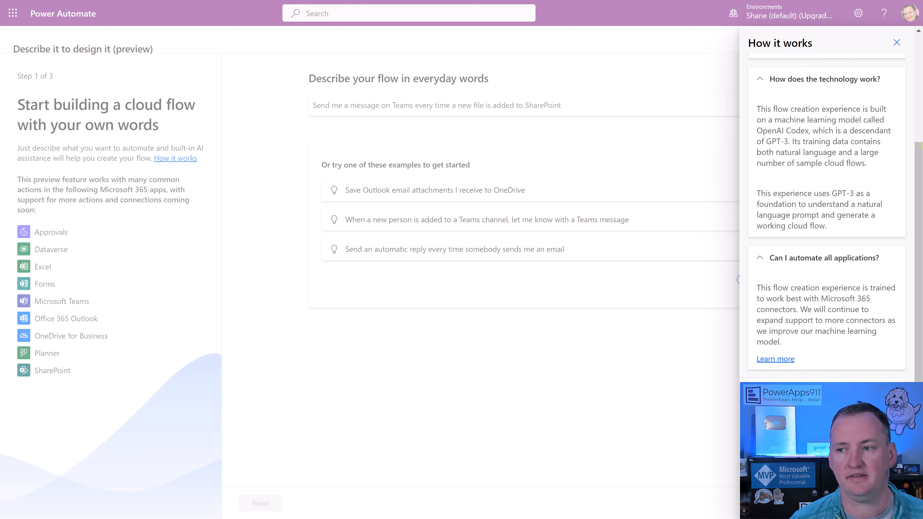
{"action": "left_click", "coordinate": [897, 42]}
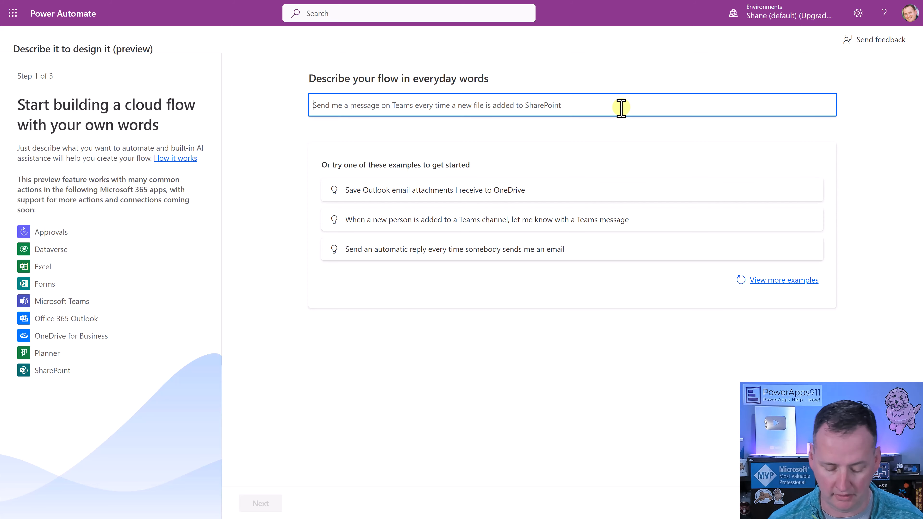
Enter the description: when an email from Chewy has attachments, upload them to SharePoint and reply.
{"action": "type", "text": "When I receive an email from Chewy with attachments upload the attachments to SharePoint and send Chewy a reply"}
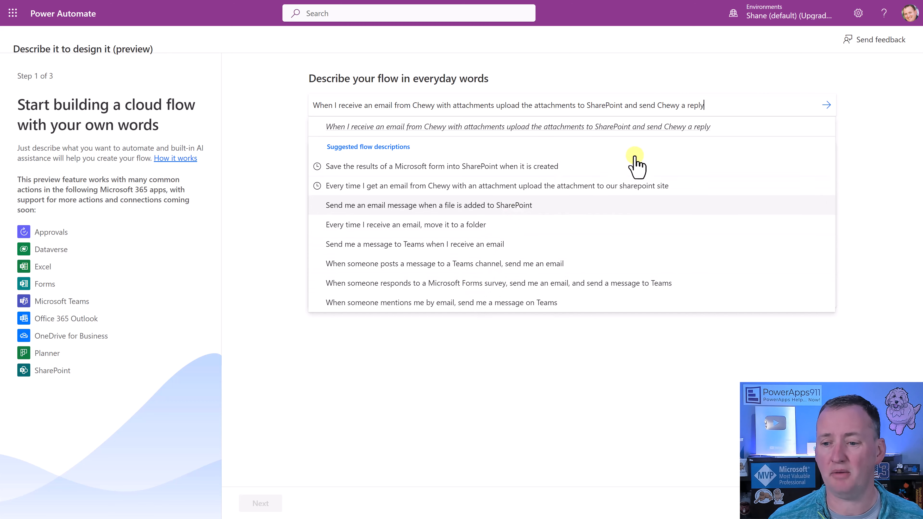
{"action": "mouse_move", "coordinate": [783, 103]}
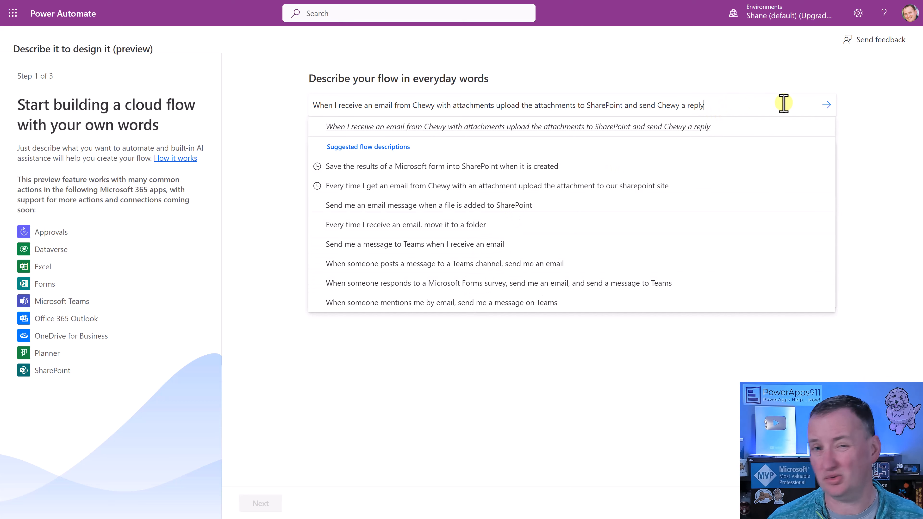
Submit the description to get the AI-suggested trigger and actions.
{"action": "left_click", "coordinate": [826, 105]}
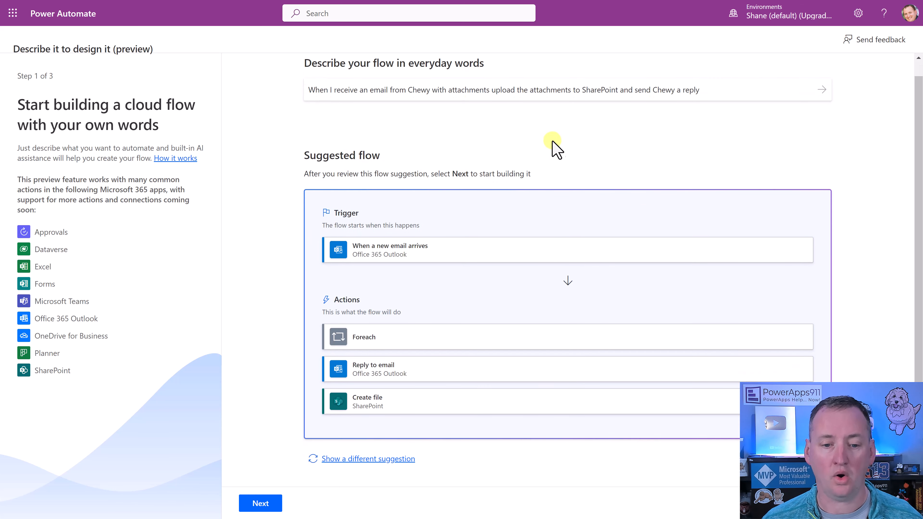
{"action": "mouse_move", "coordinate": [396, 240]}
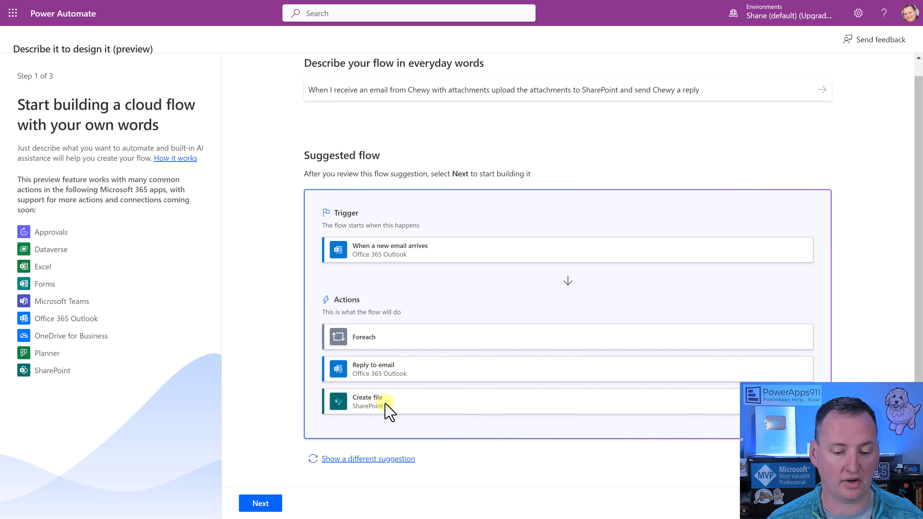
{"action": "mouse_move", "coordinate": [428, 321]}
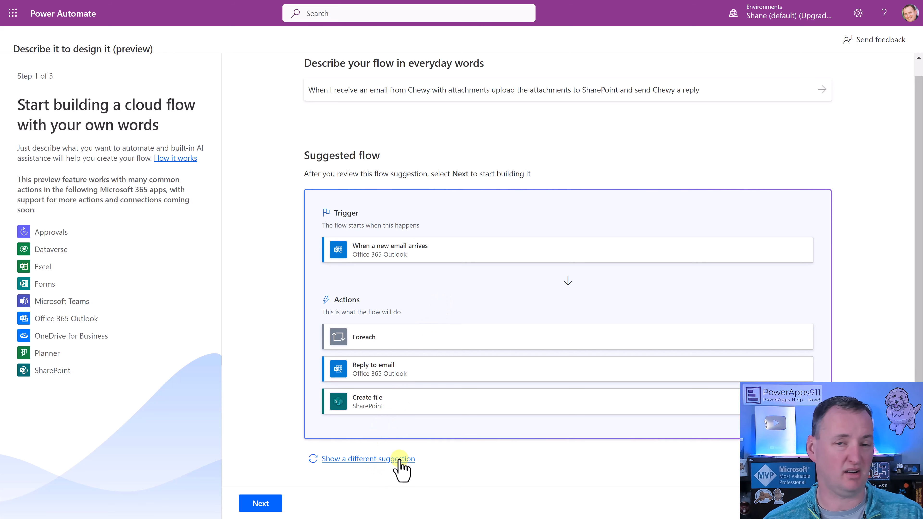
{"action": "mouse_move", "coordinate": [344, 382]}
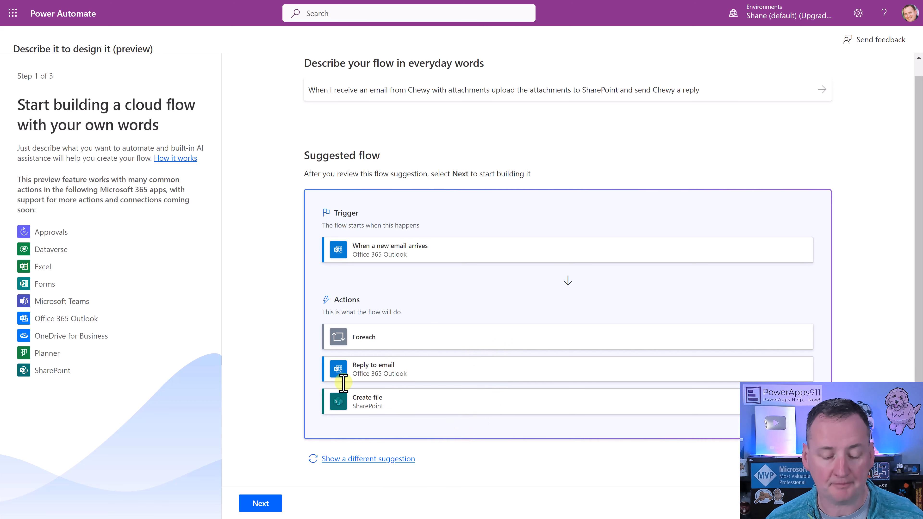
Accept the suggested flow and move past the Outlook and SharePoint connection check.
{"action": "left_click", "coordinate": [260, 504]}
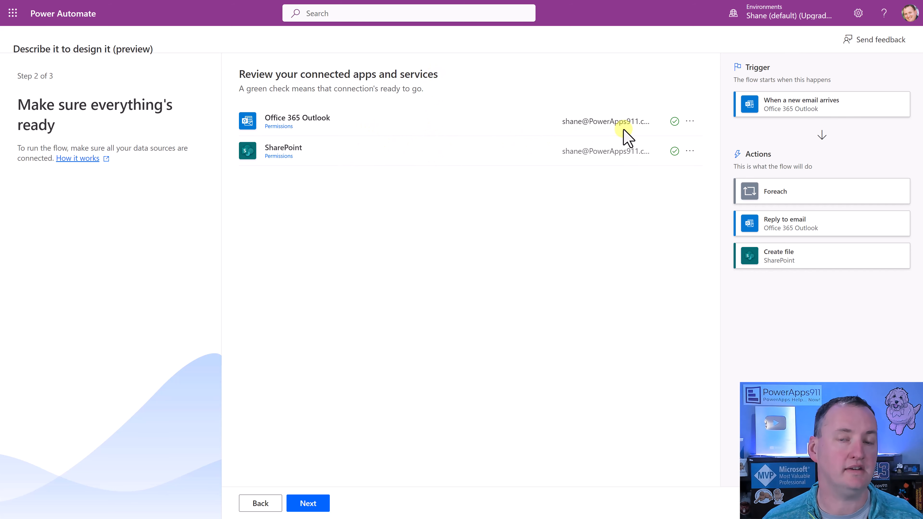
{"action": "mouse_move", "coordinate": [457, 147]}
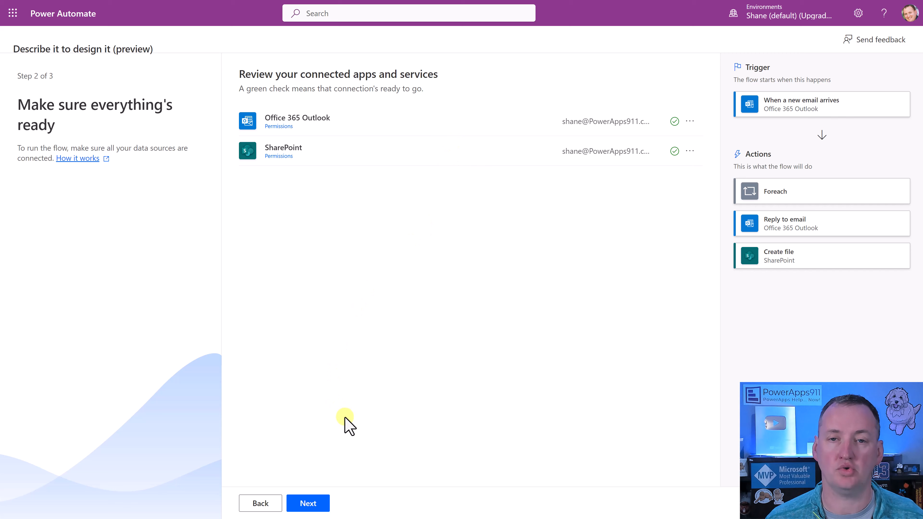
{"action": "left_click", "coordinate": [307, 504]}
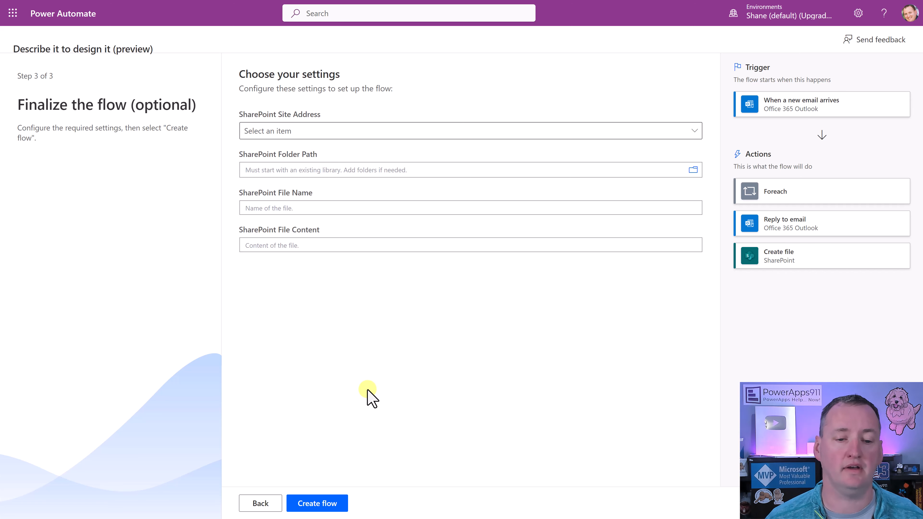
Point the flow at the PowerApps Videos site's Shared Documents library and create the flow.
{"action": "left_click", "coordinate": [693, 131]}
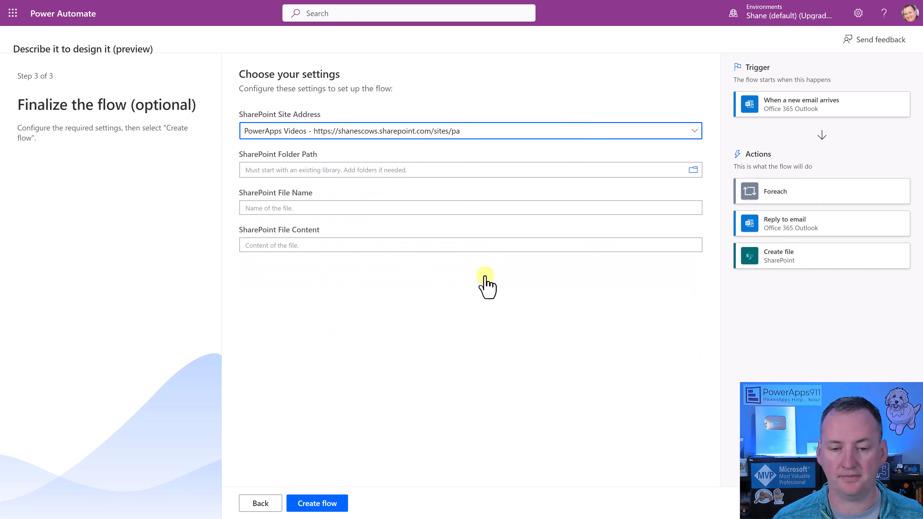
{"action": "mouse_move", "coordinate": [317, 167]}
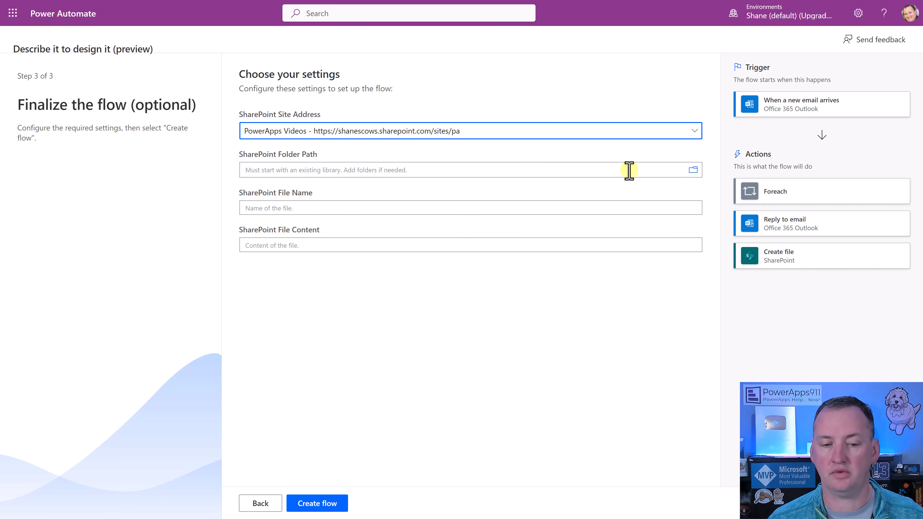
{"action": "left_click", "coordinate": [693, 169]}
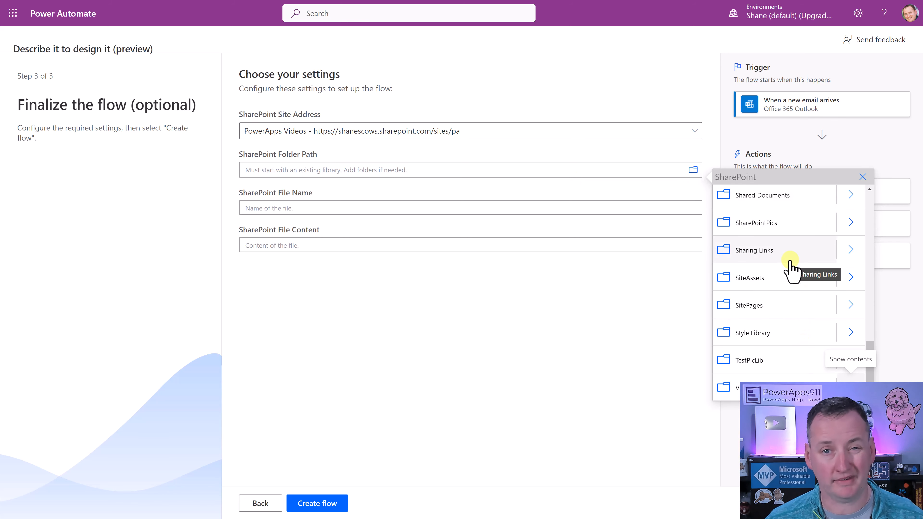
{"action": "mouse_move", "coordinate": [772, 199]}
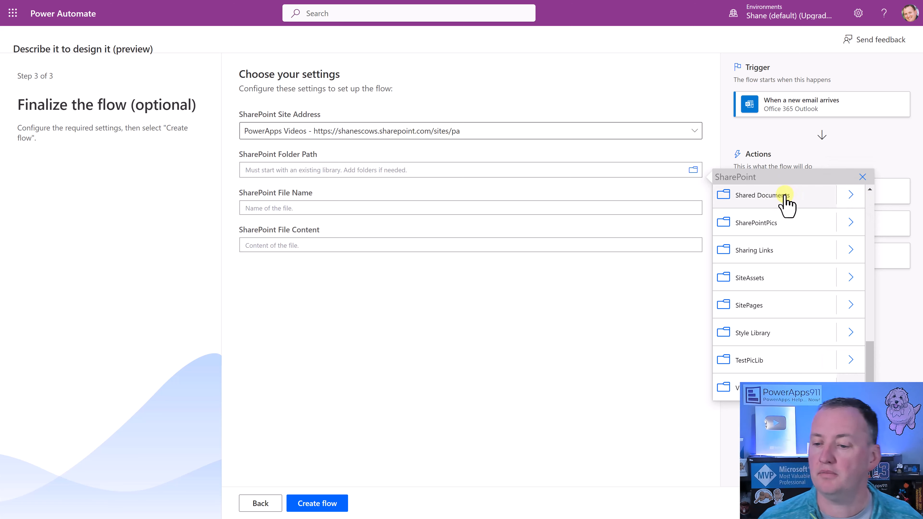
{"action": "left_click", "coordinate": [757, 195]}
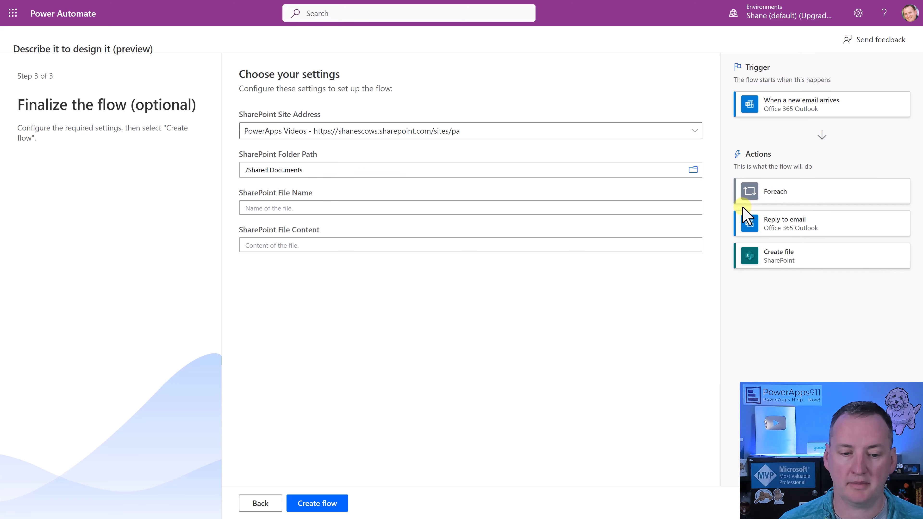
{"action": "mouse_move", "coordinate": [365, 236]}
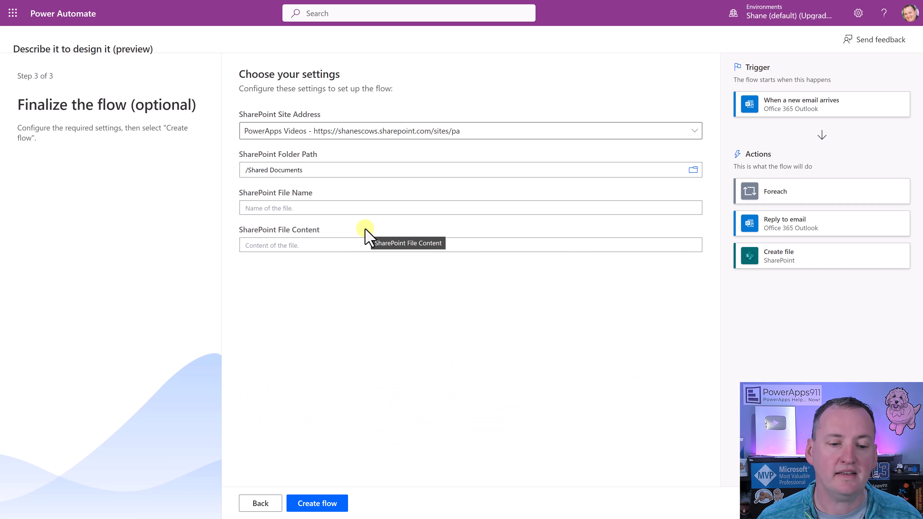
{"action": "mouse_move", "coordinate": [343, 208]}
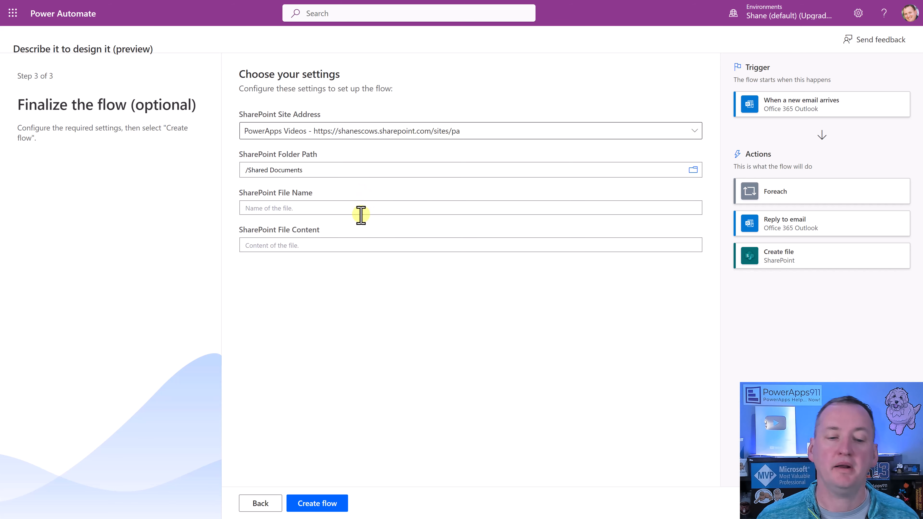
{"action": "mouse_move", "coordinate": [382, 200]}
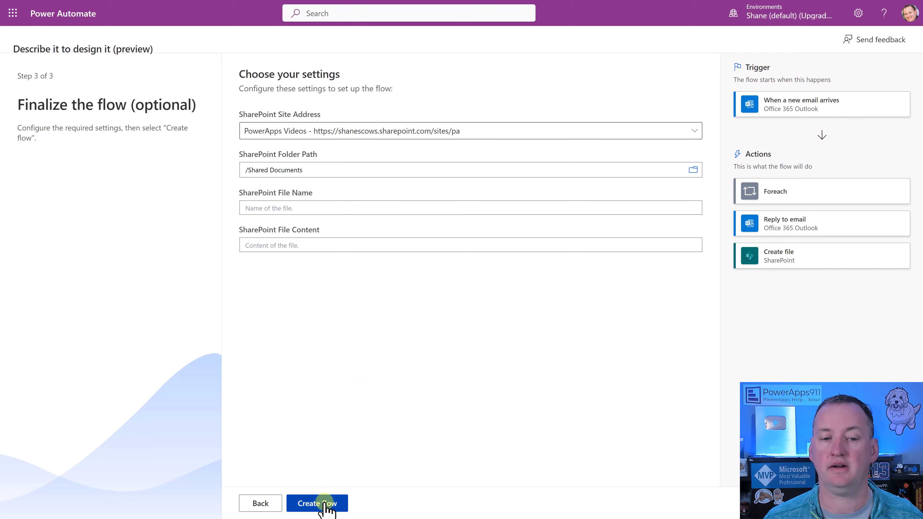
{"action": "left_click", "coordinate": [317, 503]}
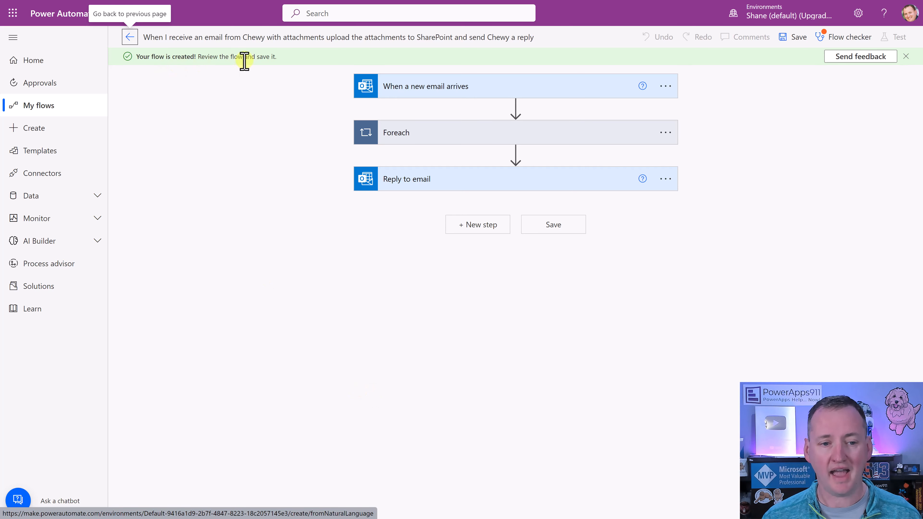
Filter the new-email trigger's From field to the Chewy The Dog contact.
{"action": "left_click", "coordinate": [906, 57]}
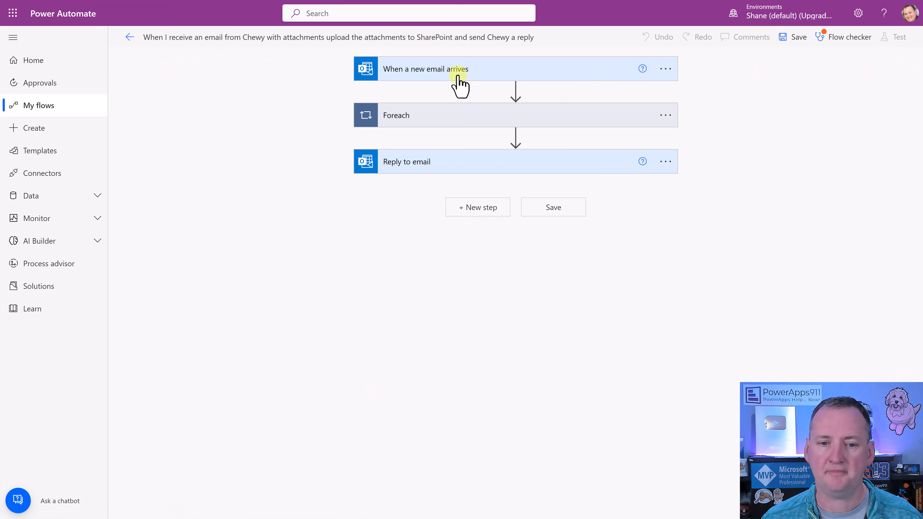
{"action": "left_click", "coordinate": [424, 69]}
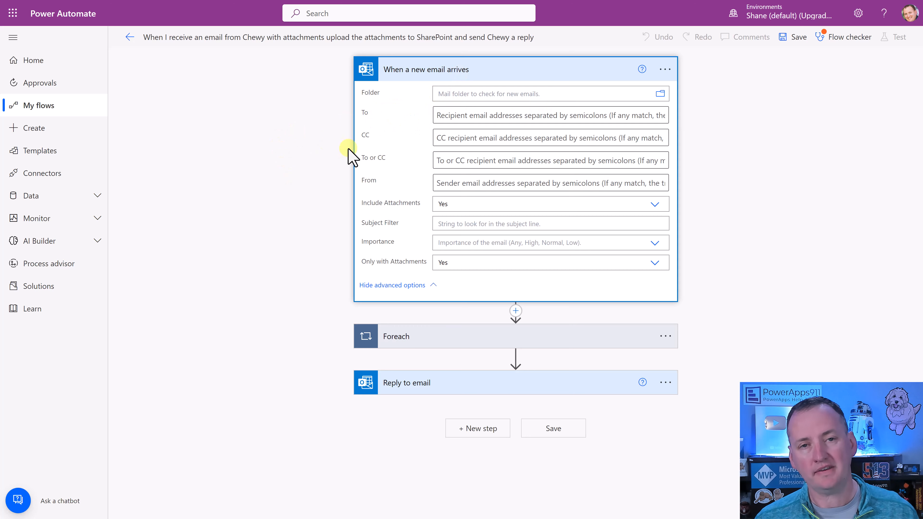
{"action": "mouse_move", "coordinate": [428, 242]}
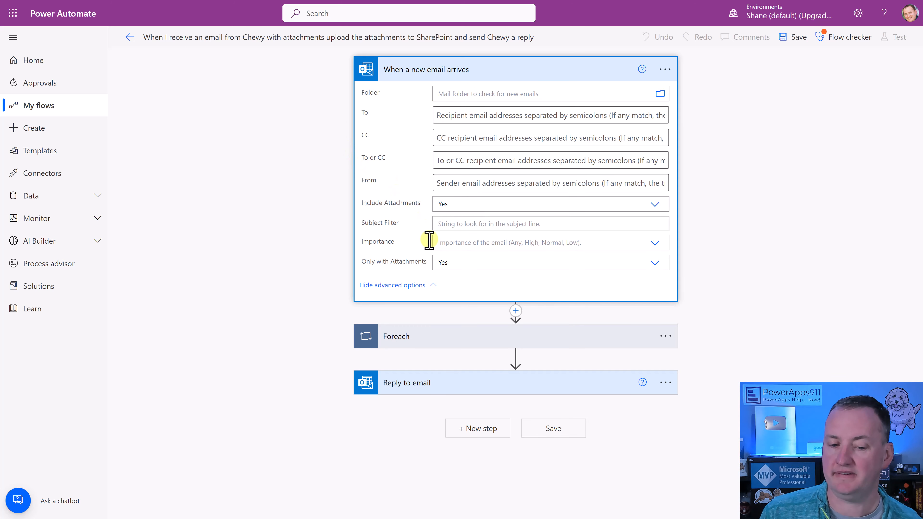
{"action": "mouse_move", "coordinate": [438, 262]}
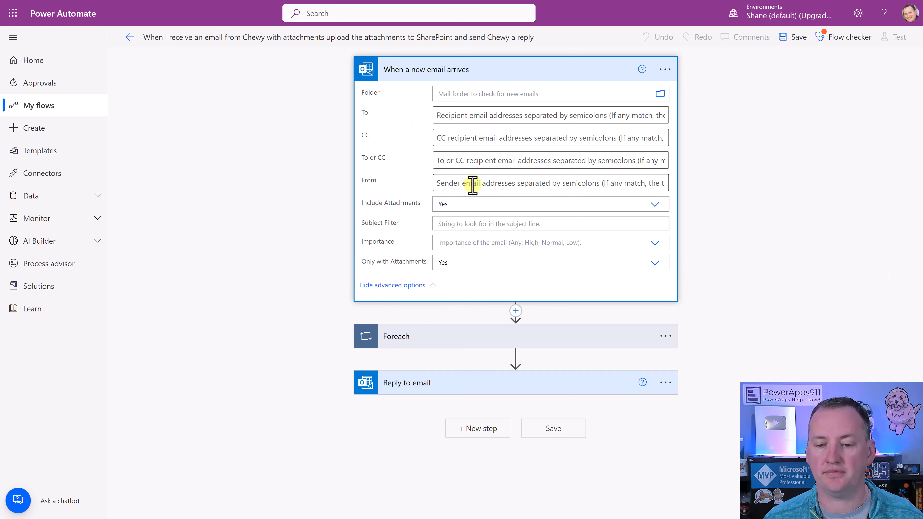
{"action": "type", "text": "c"}
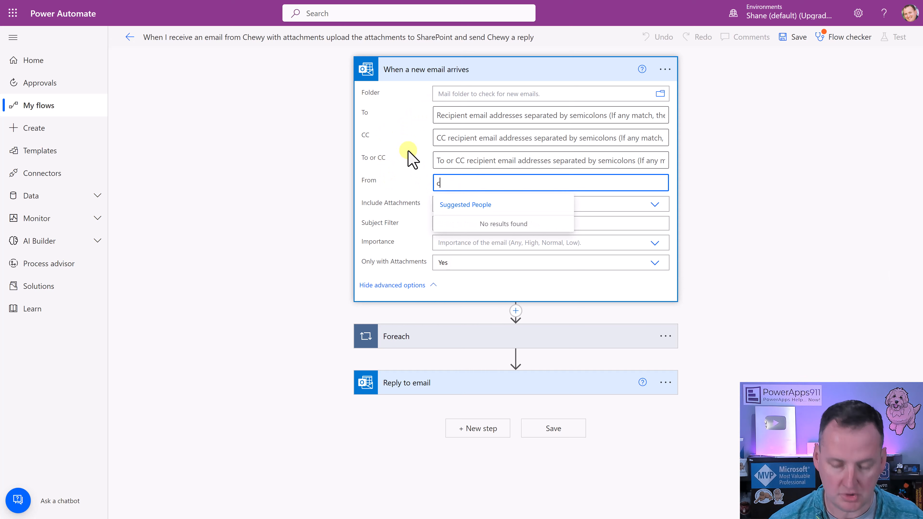
{"action": "type", "text": "Chewy The Dog"}
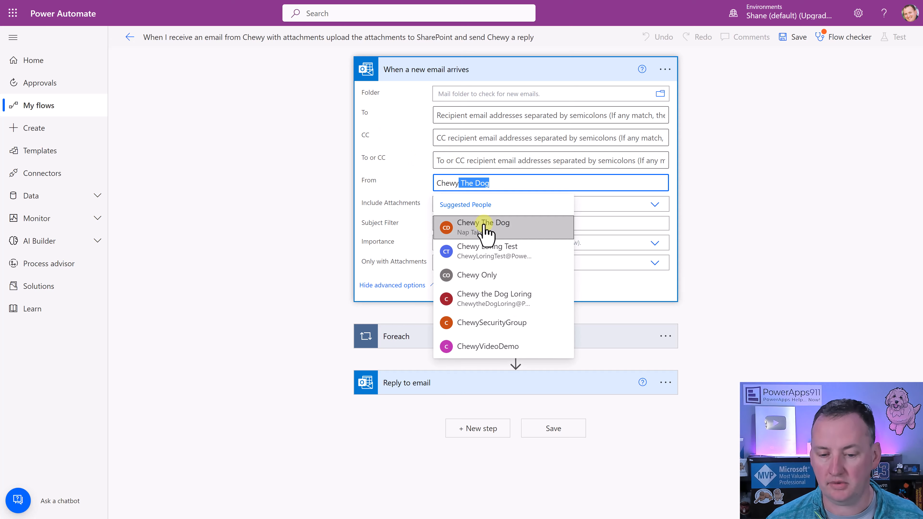
{"action": "left_click", "coordinate": [485, 226]}
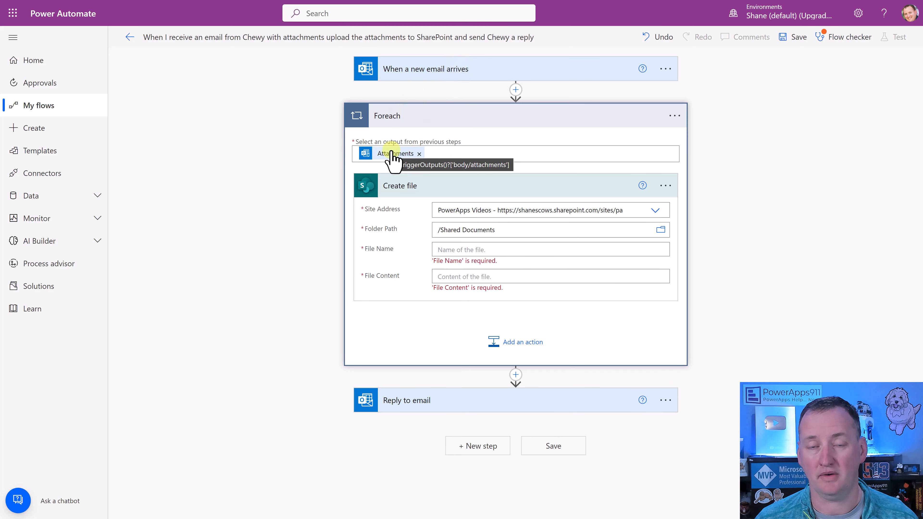
{"action": "mouse_move", "coordinate": [480, 131]}
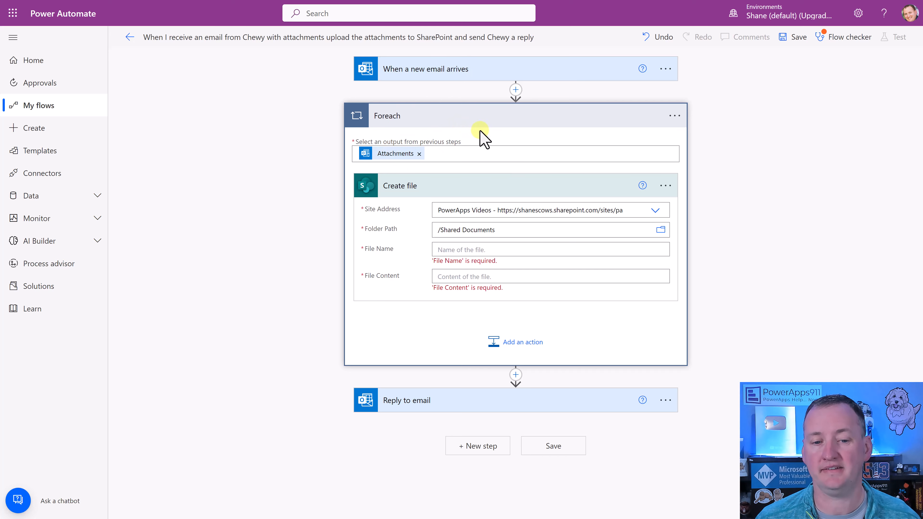
{"action": "mouse_move", "coordinate": [500, 126]}
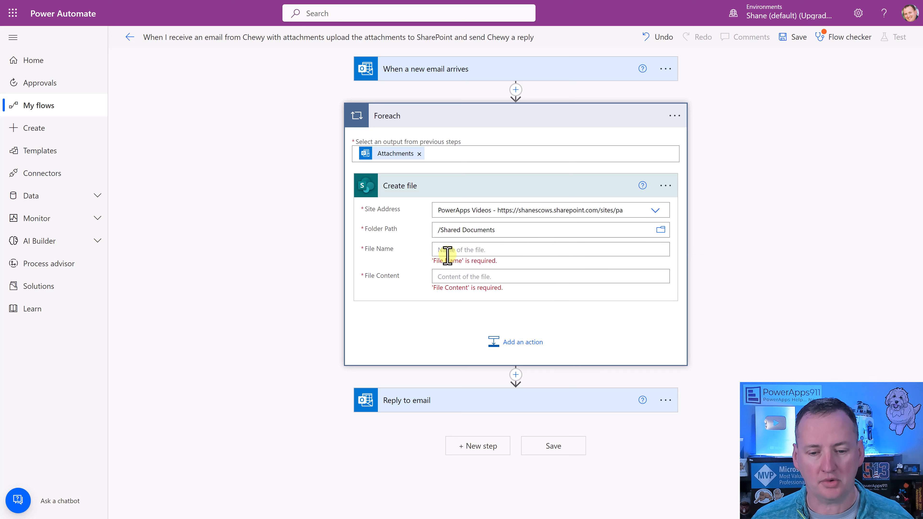
Set Create file's File Name to Attachments Name and File Content to Attachments Content.
{"action": "left_click", "coordinate": [547, 249]}
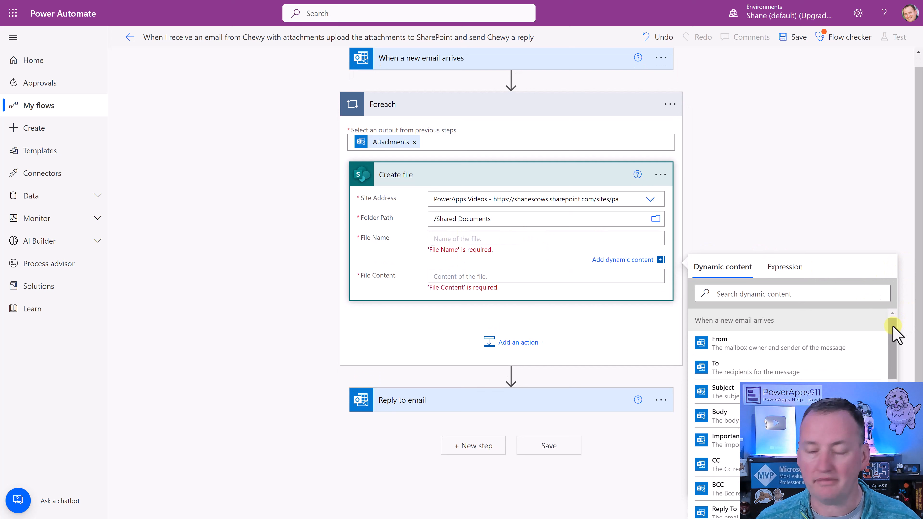
{"action": "scroll", "scroll_direction": "down", "scroll_amount": 3}
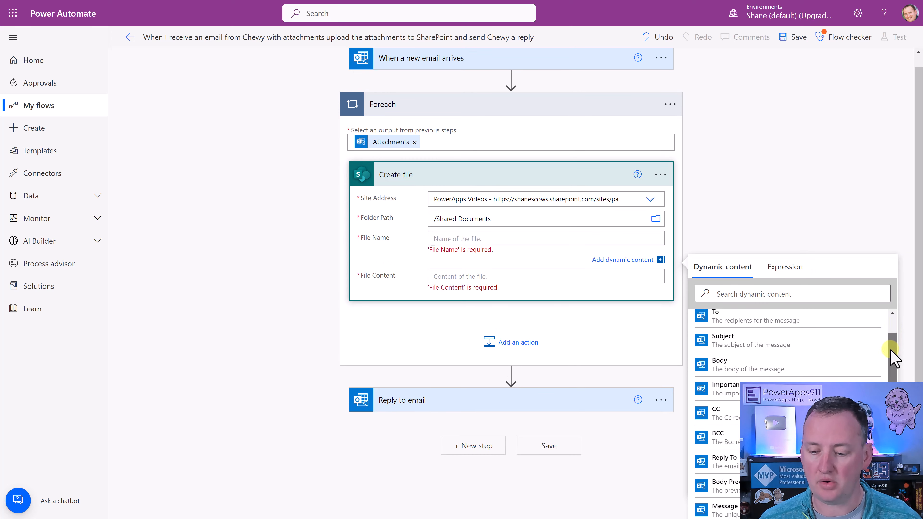
{"action": "scroll", "scroll_direction": "down", "scroll_amount": 3}
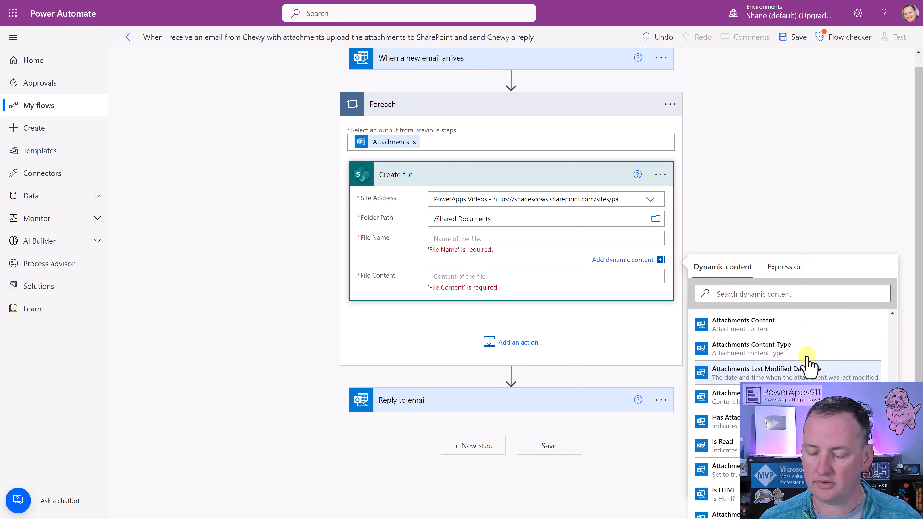
{"action": "left_click", "coordinate": [739, 330]}
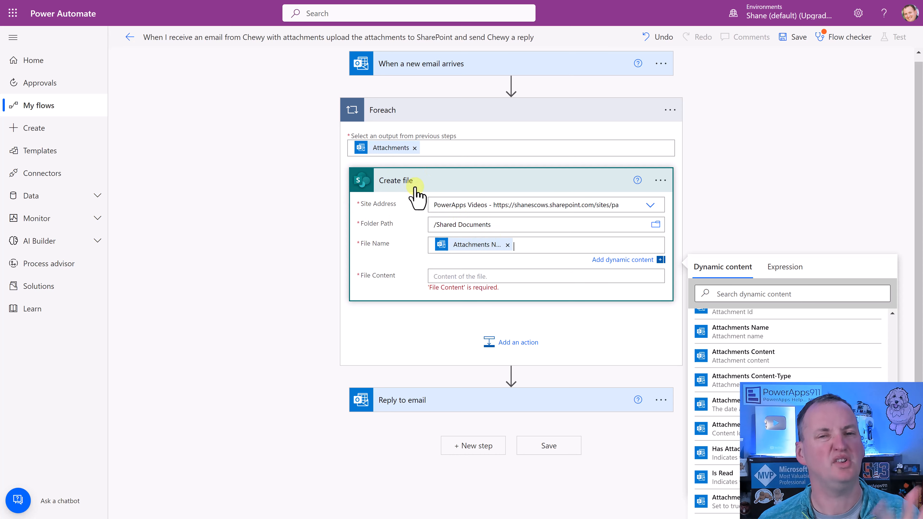
{"action": "mouse_move", "coordinate": [490, 260]}
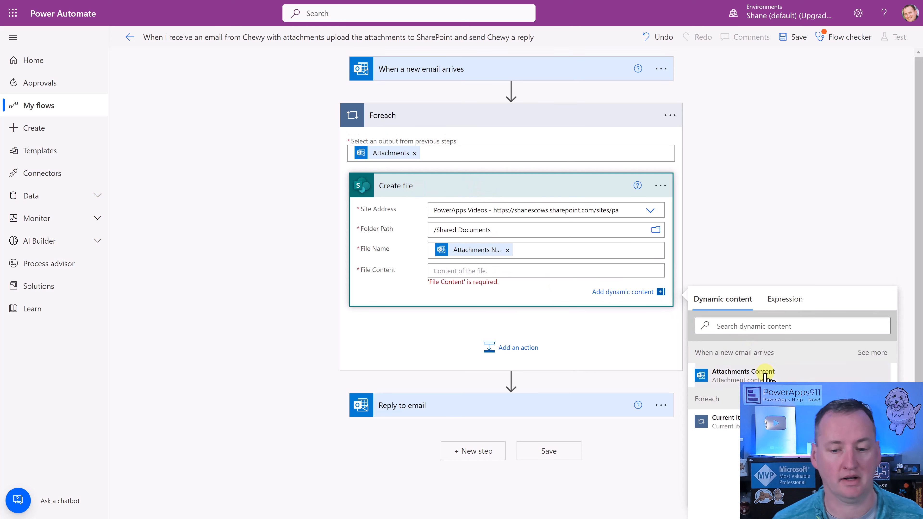
{"action": "left_click", "coordinate": [743, 370]}
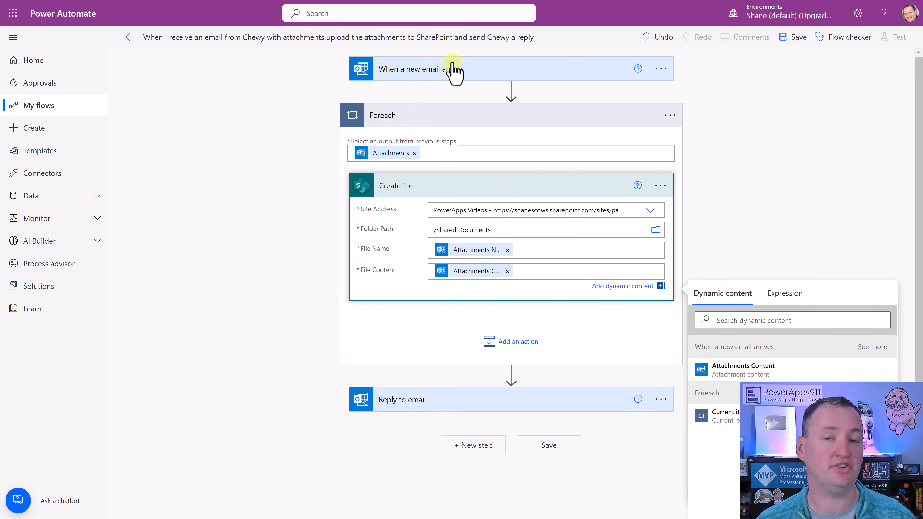
{"action": "mouse_move", "coordinate": [474, 210]}
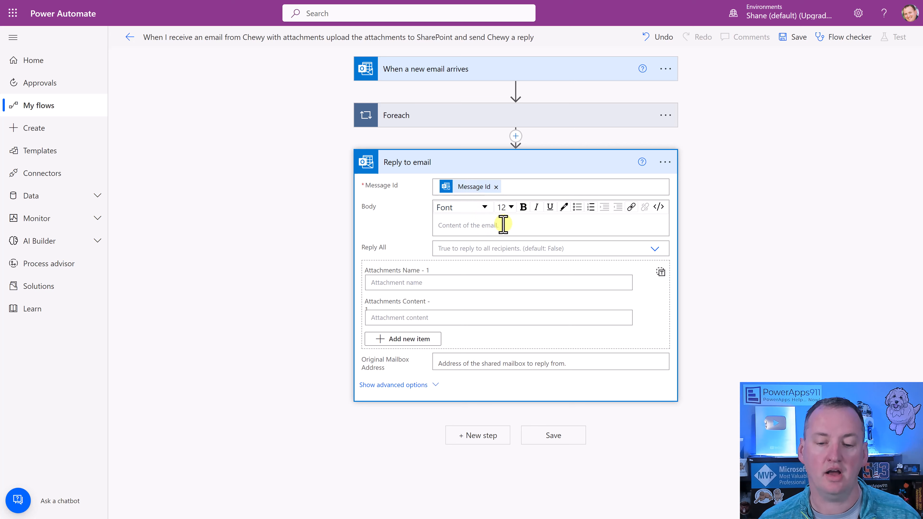
Write the reply body 'Bad dog, you should have uploaded these yourself.'.
{"action": "left_click", "coordinate": [495, 225]}
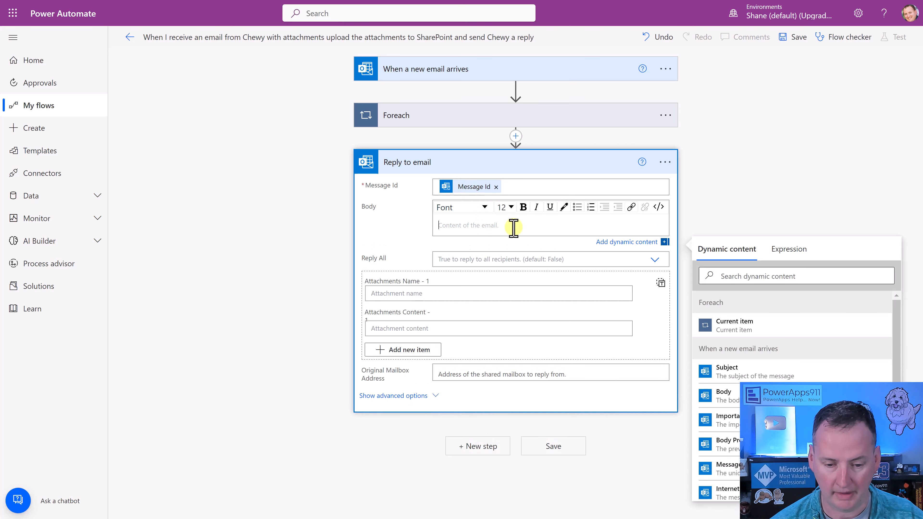
{"action": "type", "text": "Bad"}
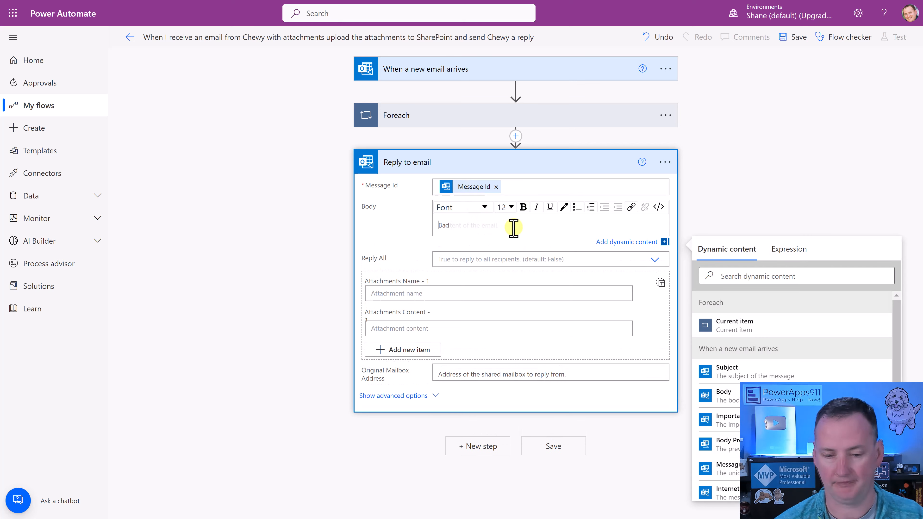
{"action": "type", "text": "Bad dog, you should have uploaded these yourself."}
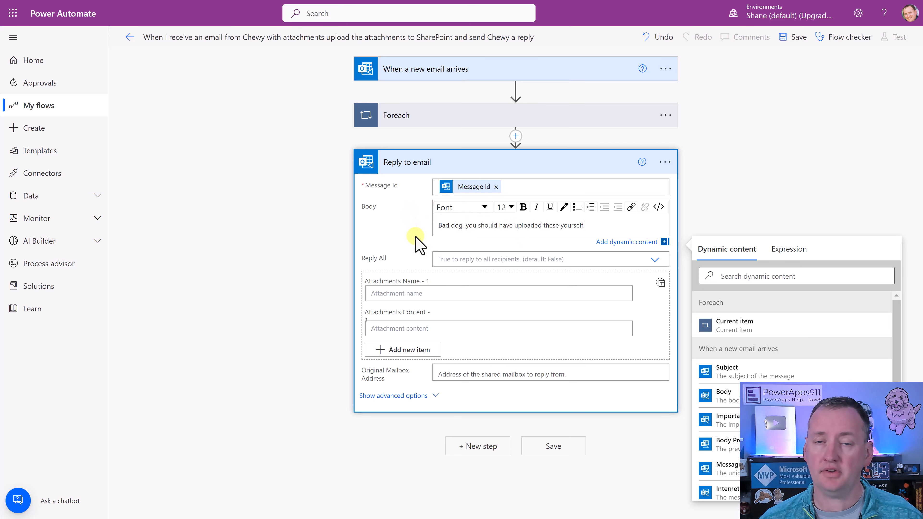
{"action": "mouse_move", "coordinate": [418, 322]}
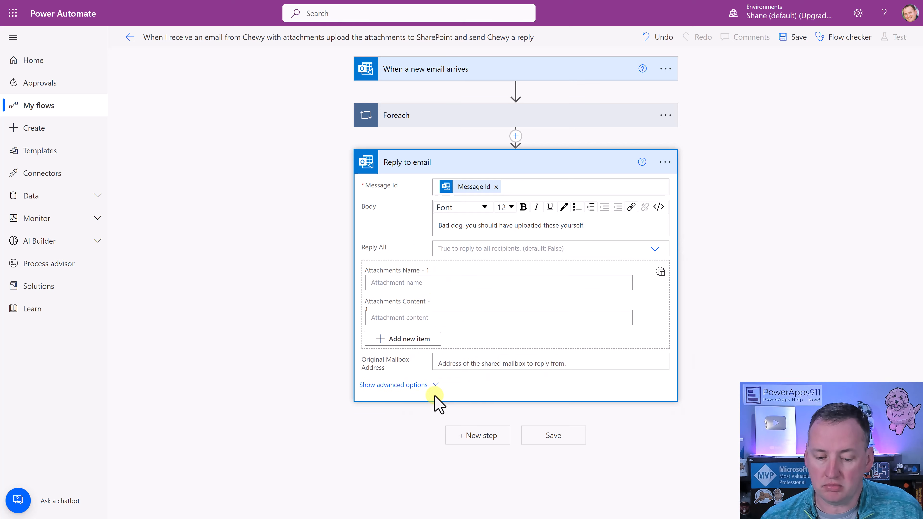
{"action": "left_click", "coordinate": [393, 385]}
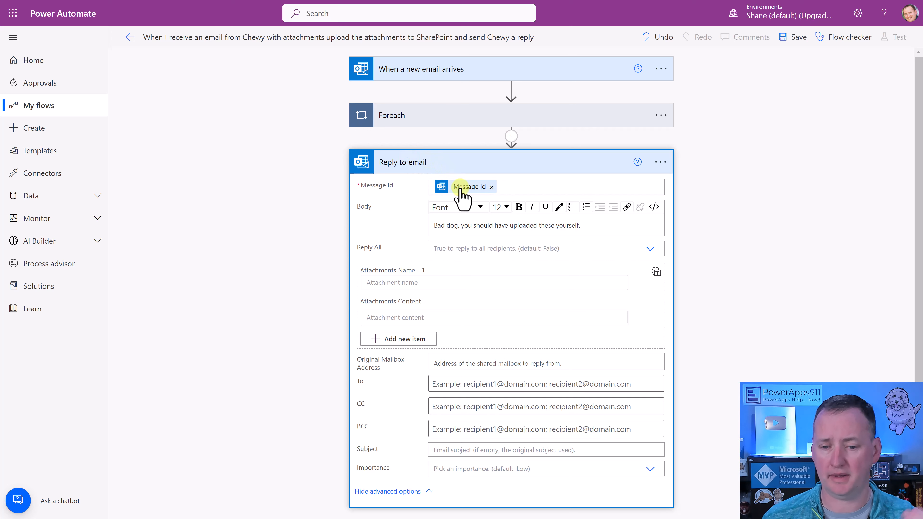
{"action": "mouse_move", "coordinate": [568, 174]}
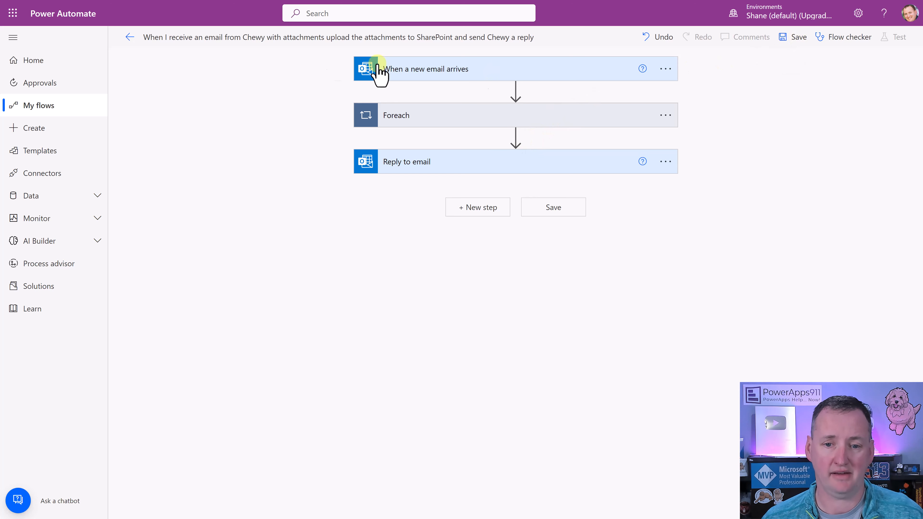
Save the flow and get the 'Your flow is ready to go' confirmation.
{"action": "left_click", "coordinate": [798, 36]}
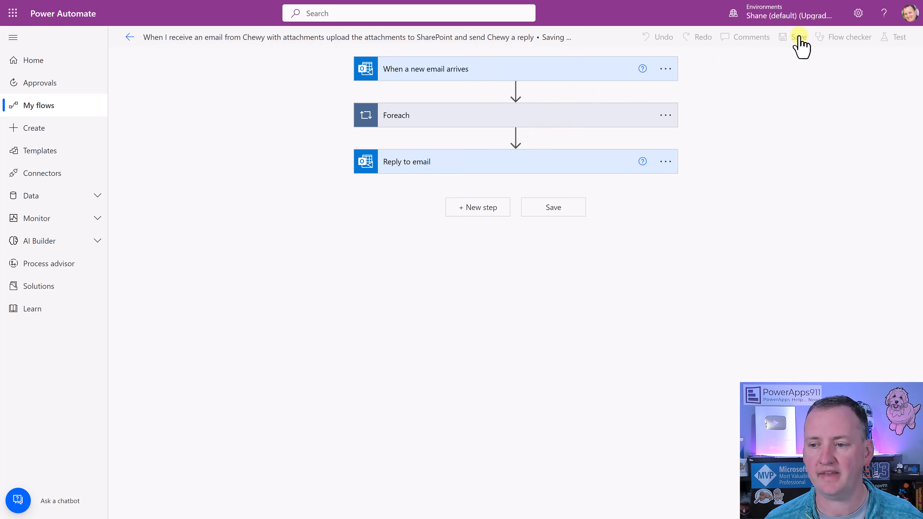
{"action": "left_click", "coordinate": [800, 37]}
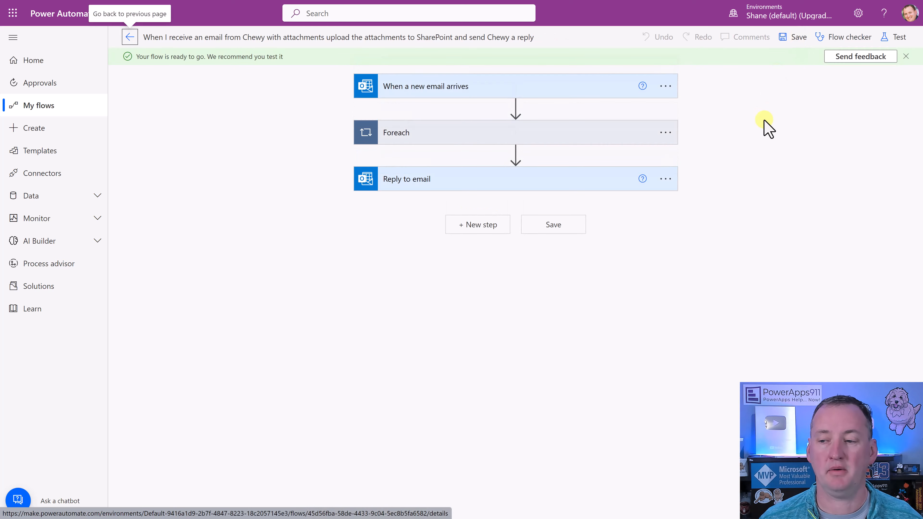
{"action": "mouse_move", "coordinate": [482, 65]}
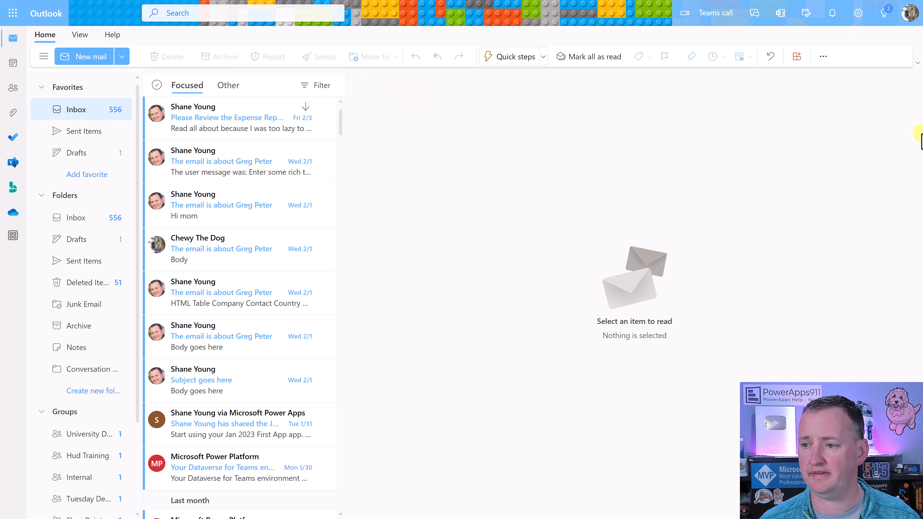
{"action": "mouse_move", "coordinate": [91, 144]}
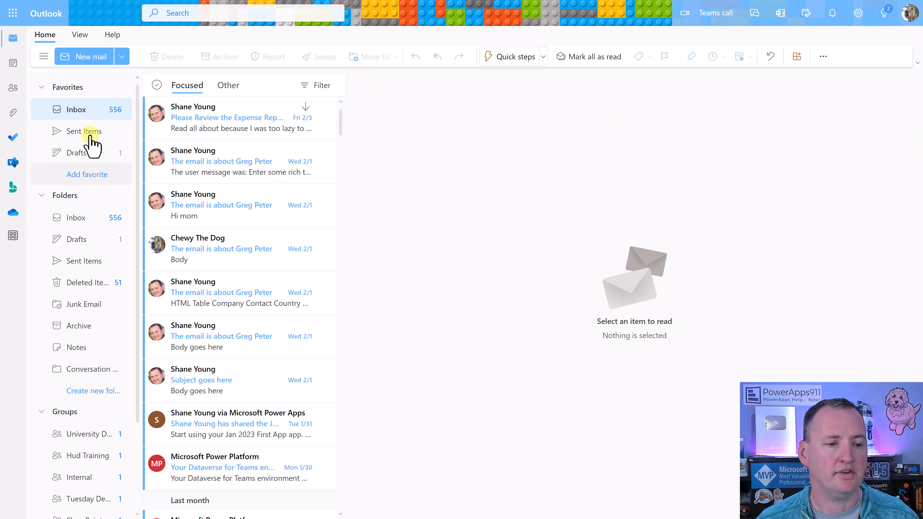
Start a new email to shane with subject You.
{"action": "left_click", "coordinate": [89, 55]}
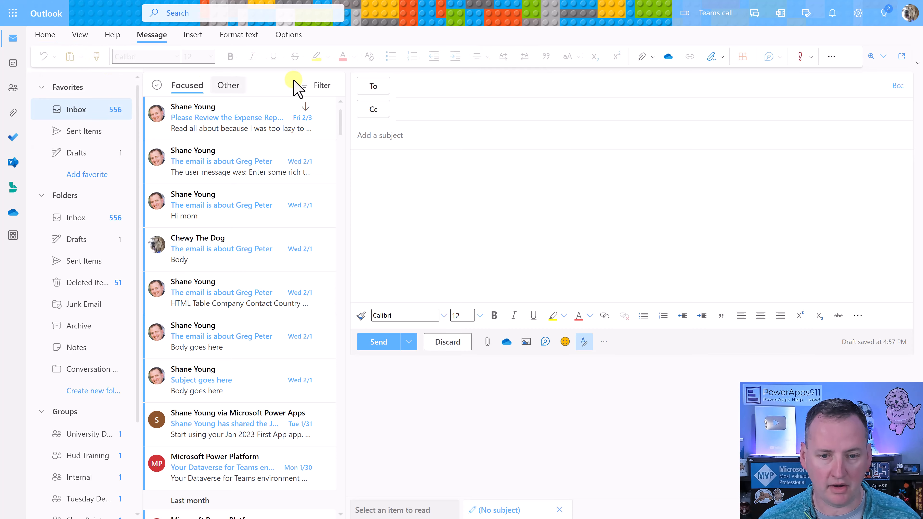
{"action": "type", "text": "shane"}
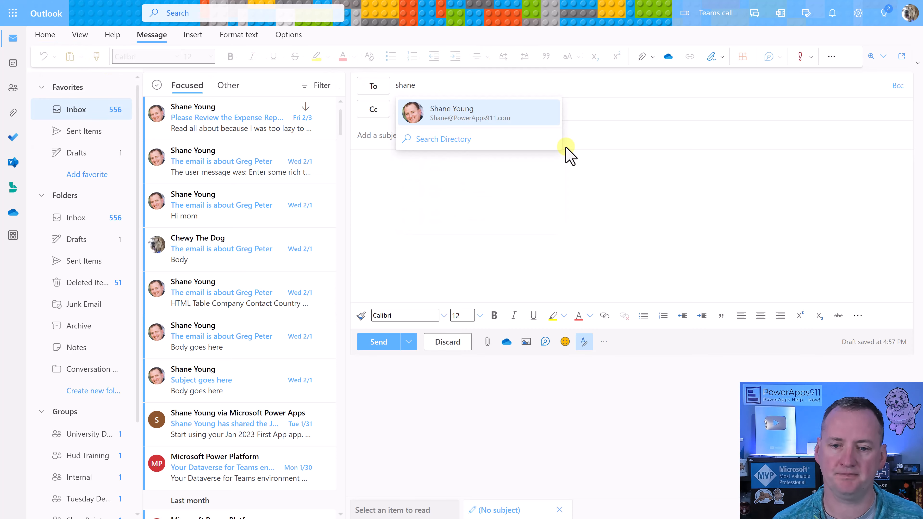
{"action": "left_click", "coordinate": [478, 113]}
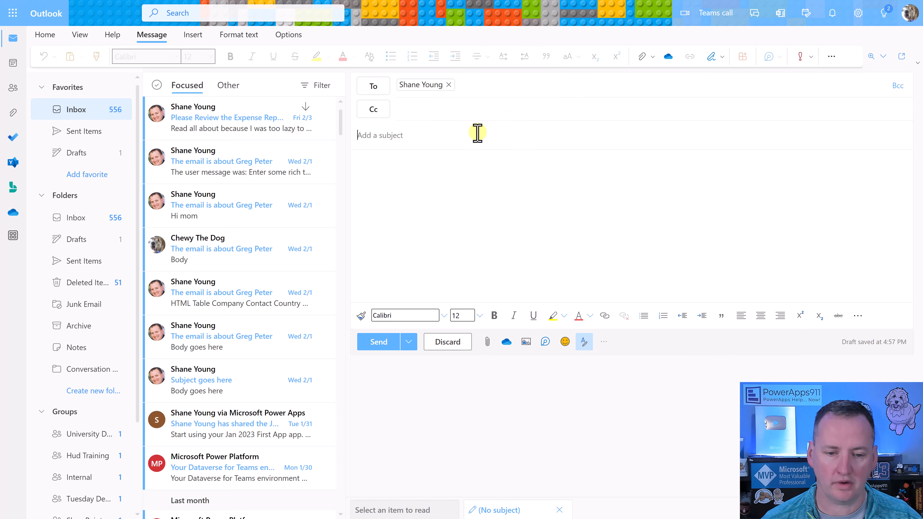
{"action": "type", "text": "Your files"}
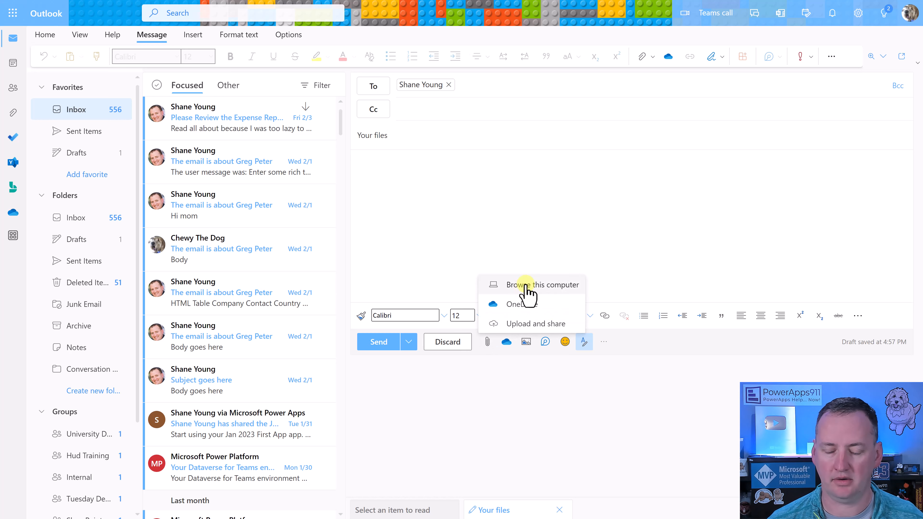
Attach 20220807_141614801_iOS.heic and the baby chewy image, then send the email.
{"action": "left_click", "coordinate": [542, 284]}
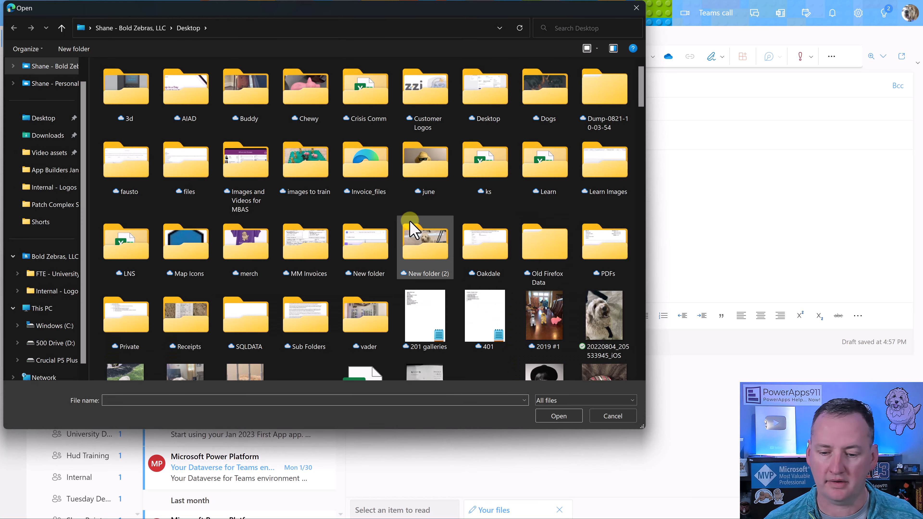
{"action": "scroll", "scroll_direction": "down", "scroll_amount": 3}
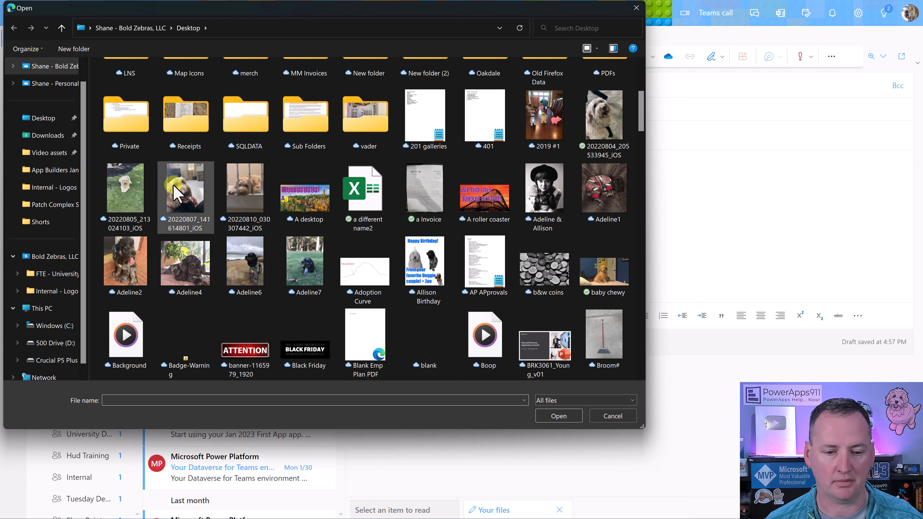
{"action": "double_click", "coordinate": [185, 189]}
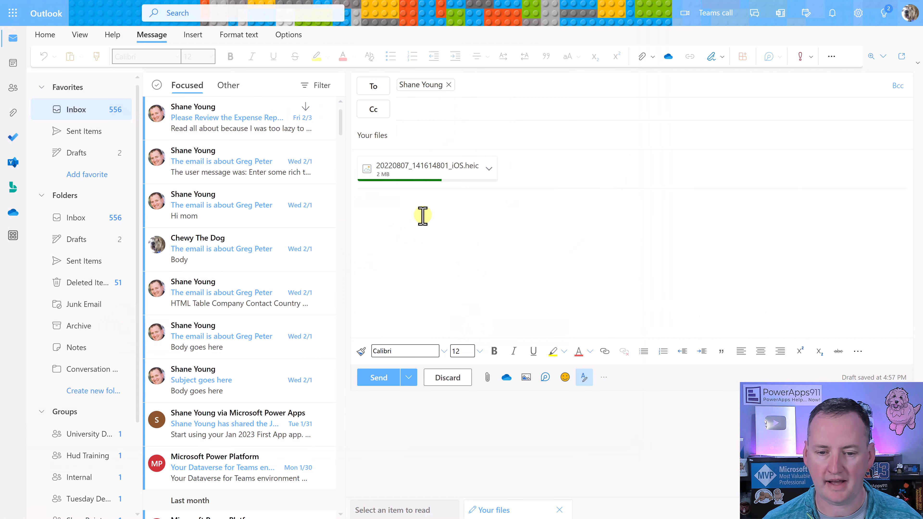
{"action": "left_click", "coordinate": [486, 378]}
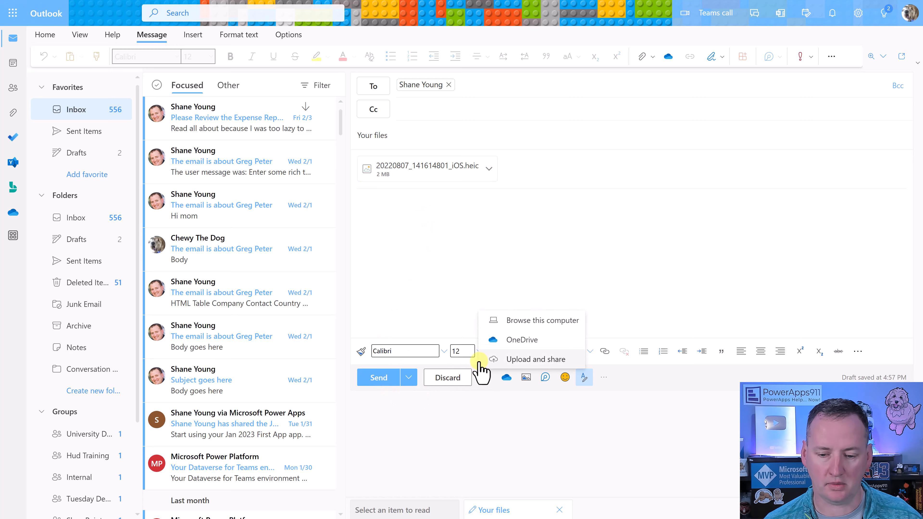
{"action": "left_click", "coordinate": [540, 320]}
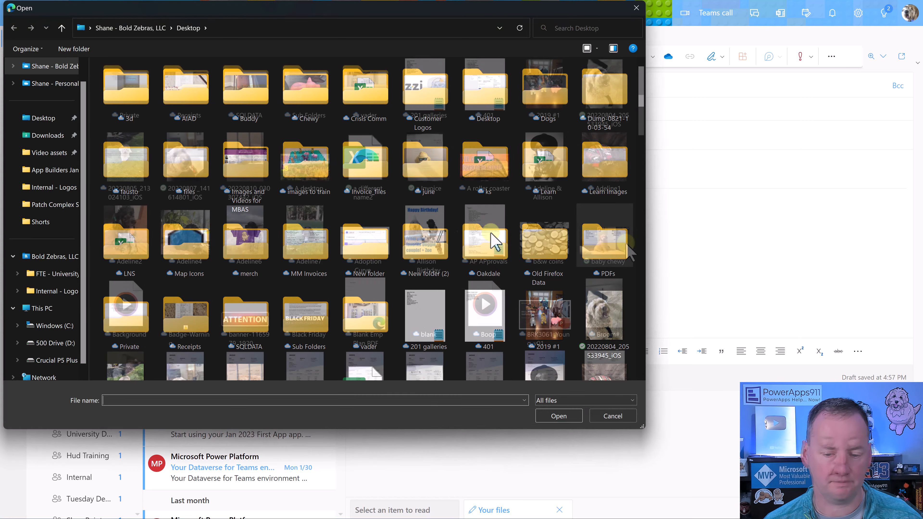
{"action": "left_click", "coordinate": [604, 230]}
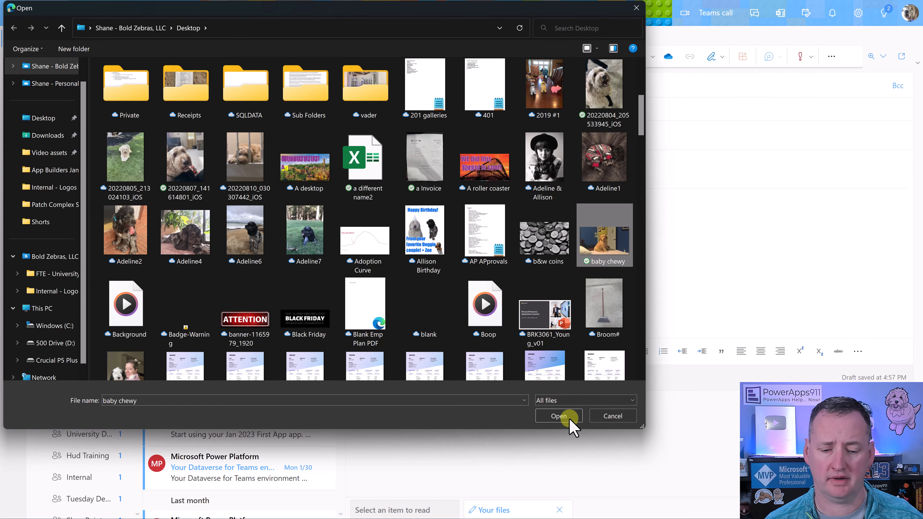
{"action": "left_click", "coordinate": [557, 415]}
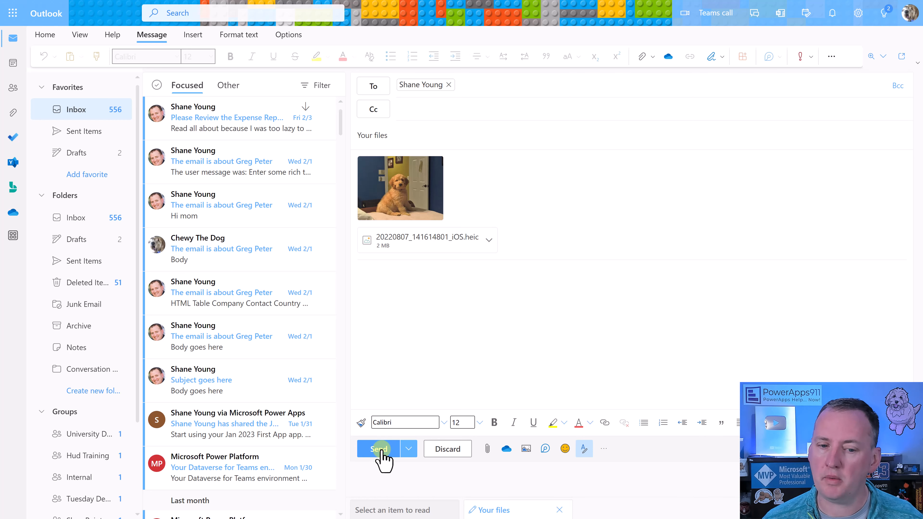
{"action": "left_click", "coordinate": [377, 449]}
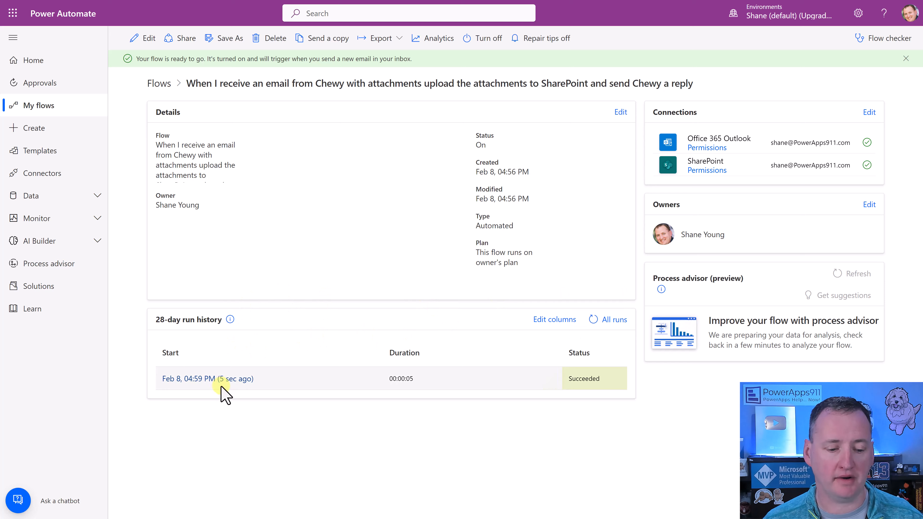
Open the latest successful run and expand its Foreach loop.
{"action": "left_click", "coordinate": [200, 379]}
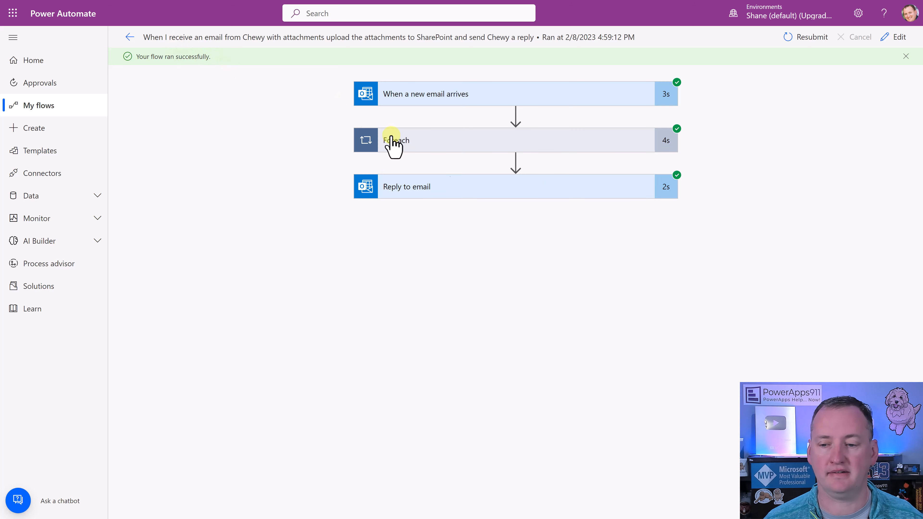
{"action": "left_click", "coordinate": [394, 140]}
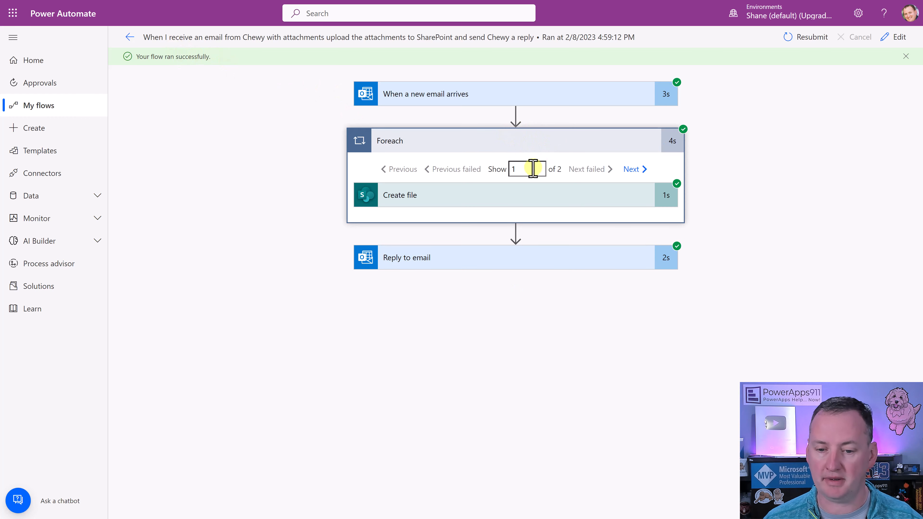
{"action": "mouse_move", "coordinate": [564, 182]}
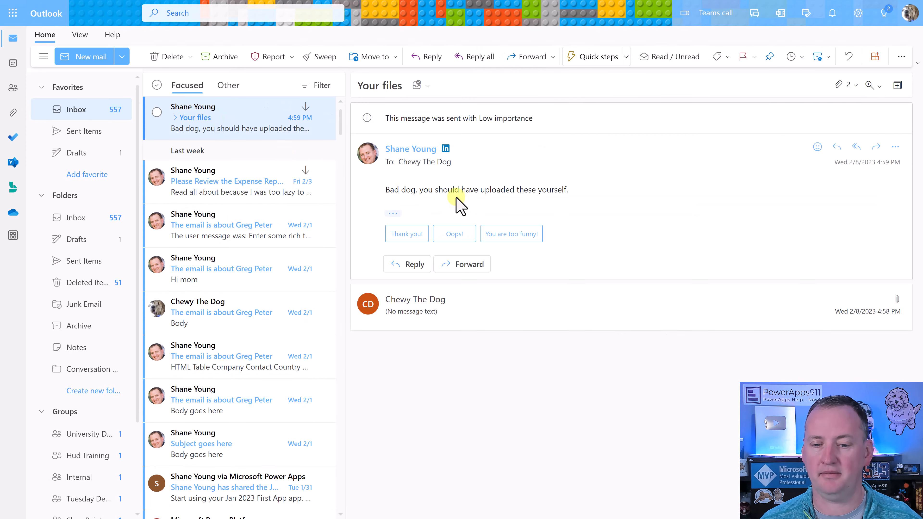
{"action": "mouse_move", "coordinate": [627, 201]}
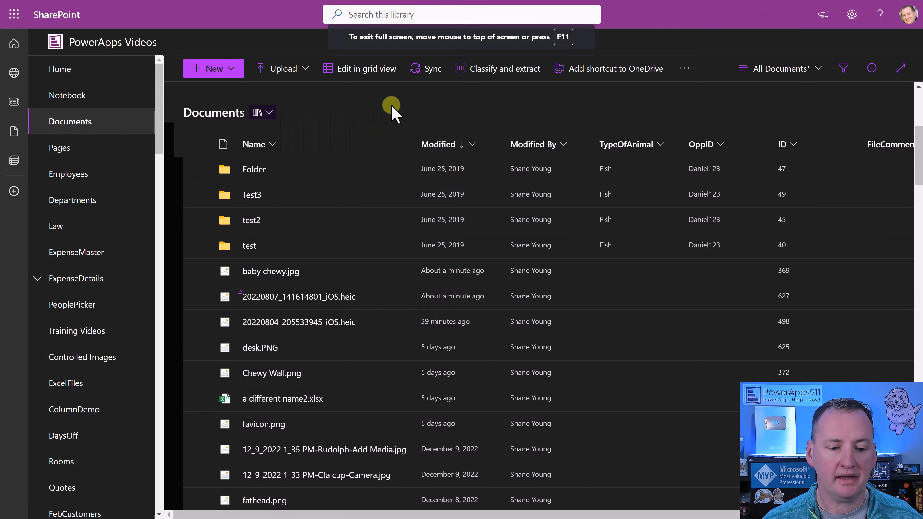
{"action": "mouse_move", "coordinate": [270, 271]}
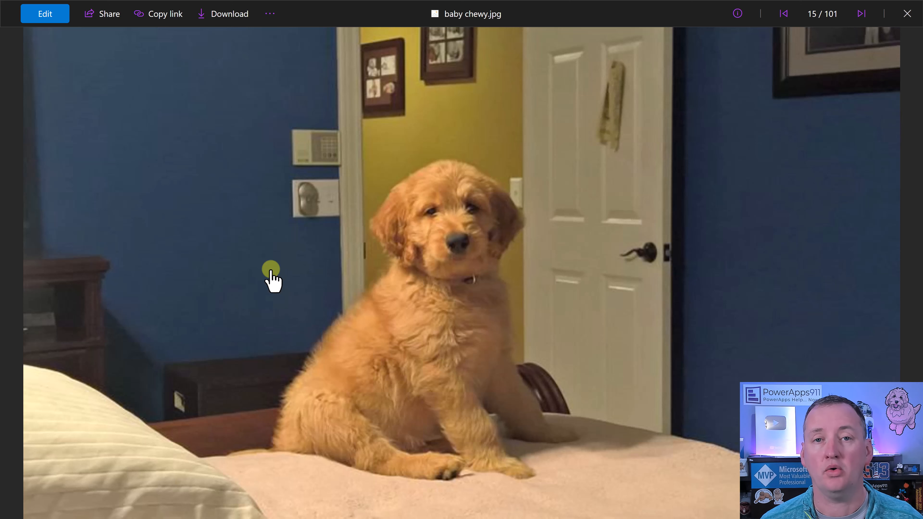
{"action": "mouse_move", "coordinate": [836, 176]}
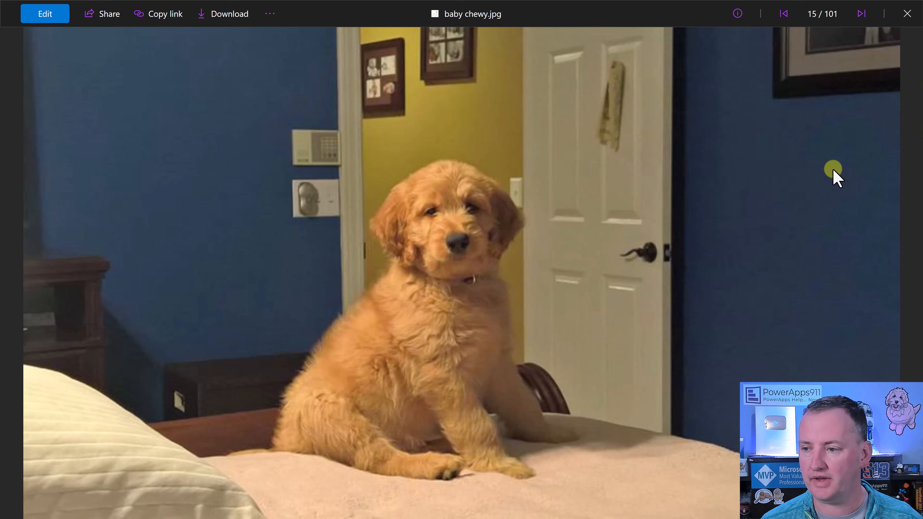
Close the baby chewy.jpg photo preview.
{"action": "left_click", "coordinate": [907, 13]}
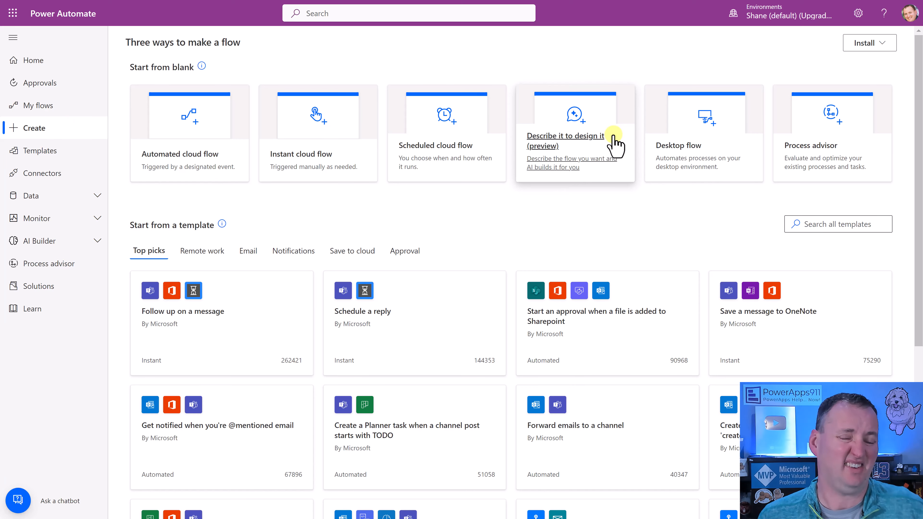
Preview Describe it to design it, then return to the Create page.
{"action": "left_click", "coordinate": [565, 136]}
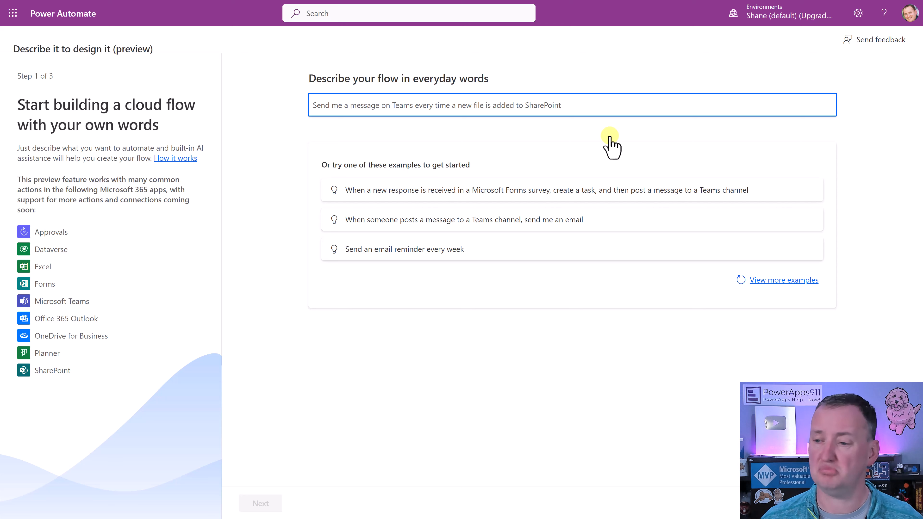
{"action": "left_click", "coordinate": [314, 105]}
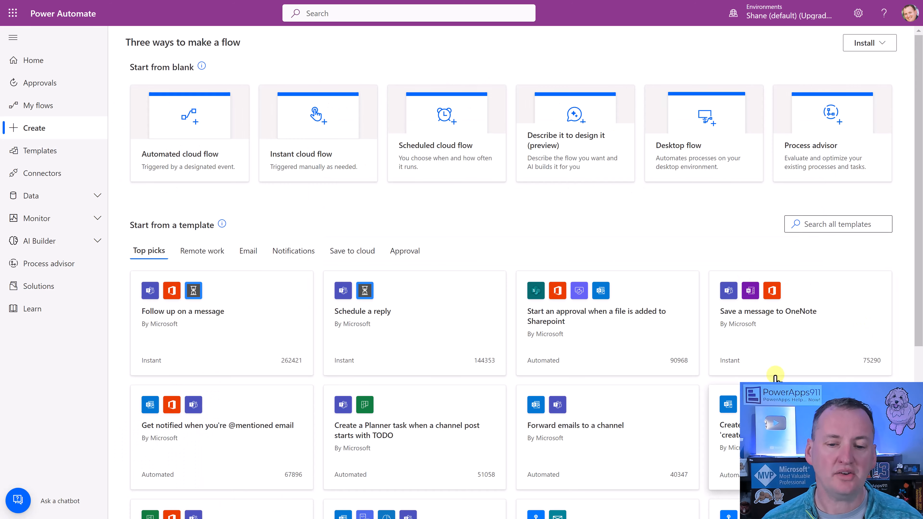
{"action": "mouse_move", "coordinate": [528, 223]}
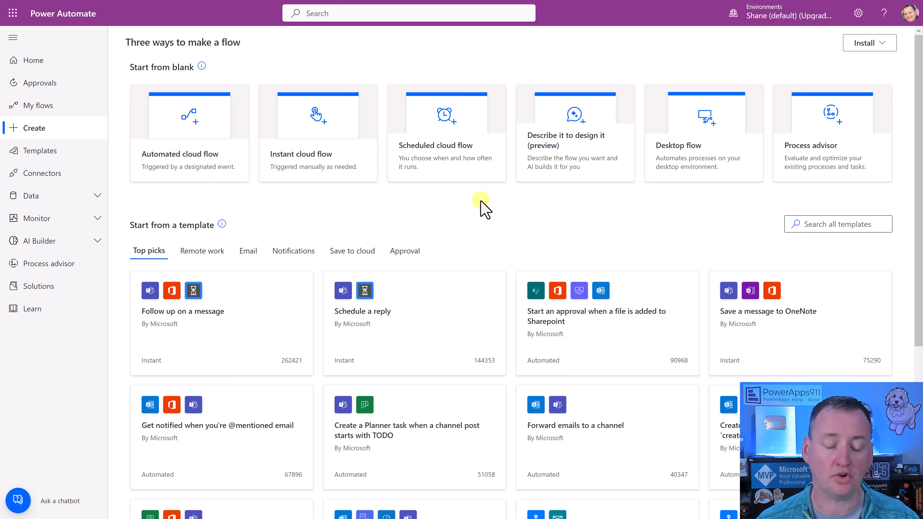
{"action": "mouse_move", "coordinate": [349, 141]}
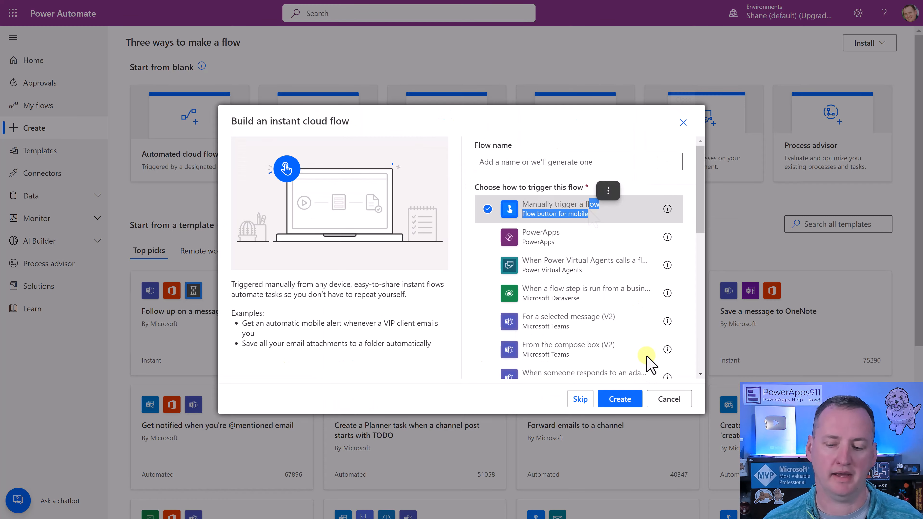
Create a manually triggered instant flow, add a Compose step and bring up Format data by examples.
{"action": "left_click", "coordinate": [619, 399]}
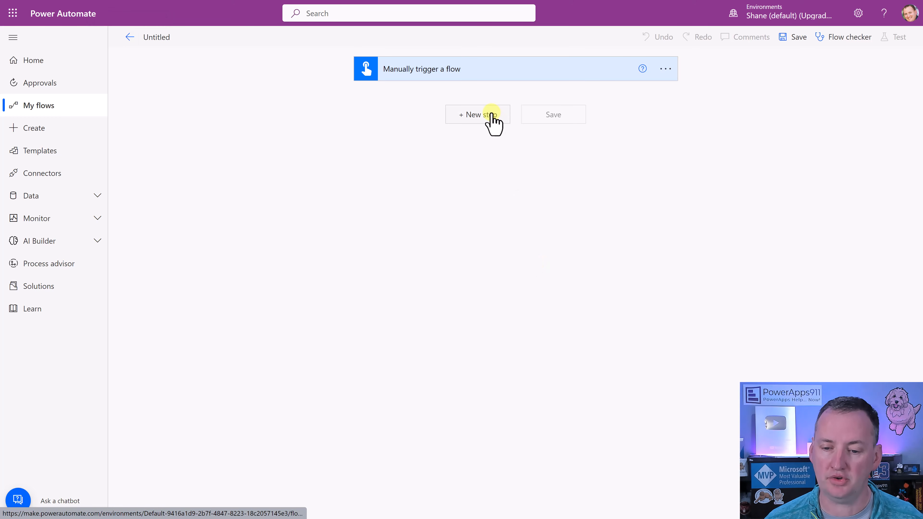
{"action": "left_click", "coordinate": [478, 114]}
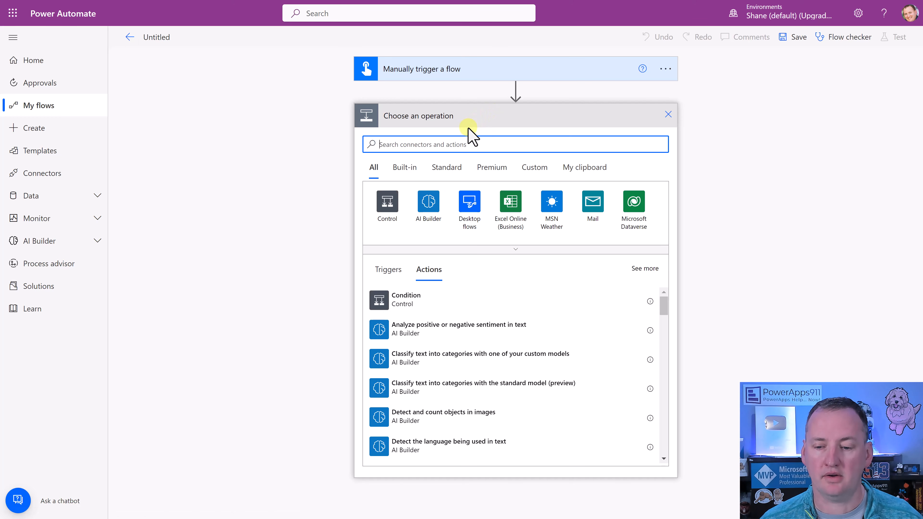
{"action": "type", "text": "compose"}
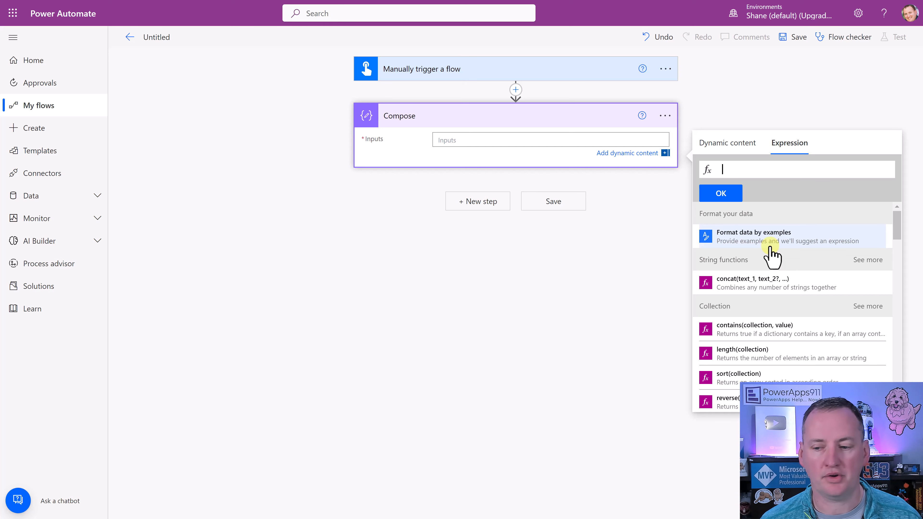
{"action": "left_click", "coordinate": [752, 236]}
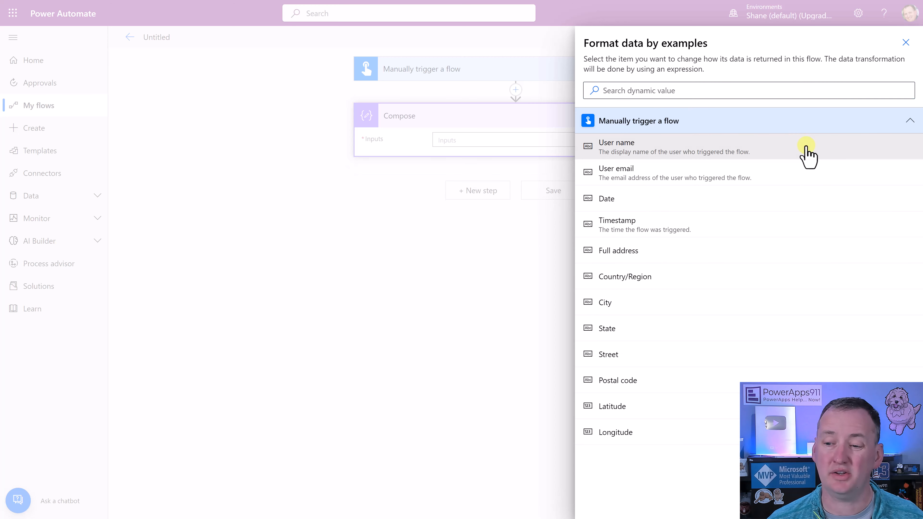
Format User name with example 'Shane Young' returning first name, and get the suggested expression.
{"action": "left_click", "coordinate": [617, 146]}
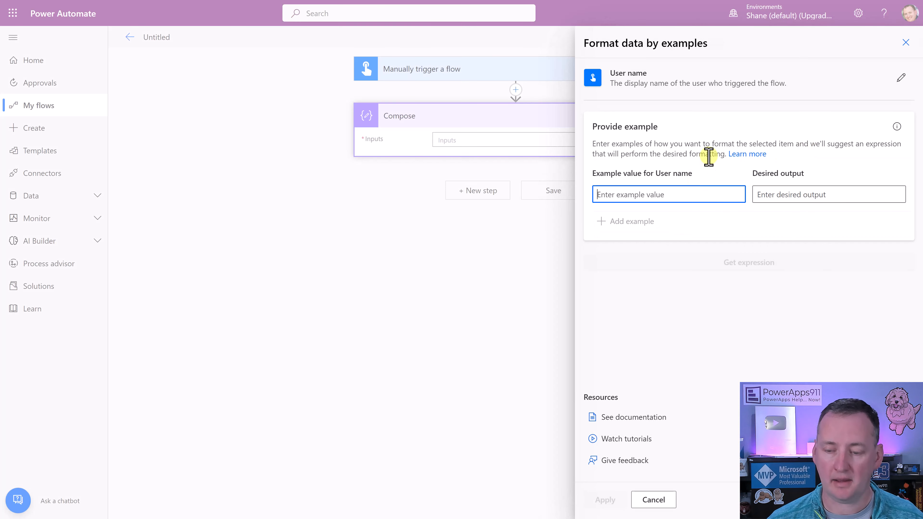
{"action": "type", "text": "Shane YOu"}
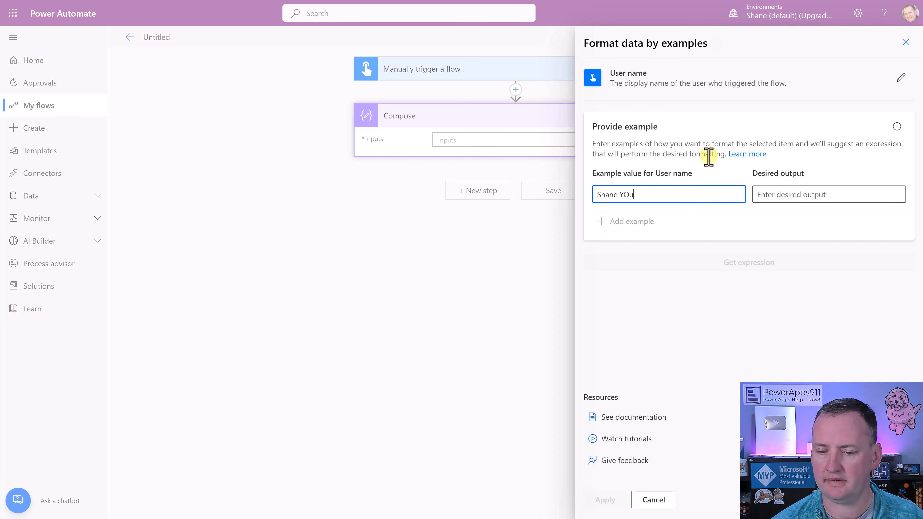
{"action": "type", "text": "Shane Young"}
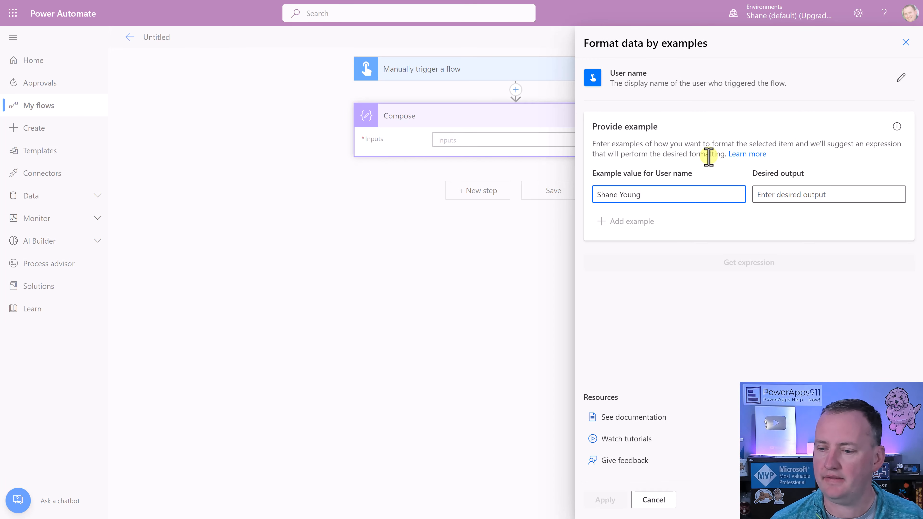
{"action": "type", "text": "S"}
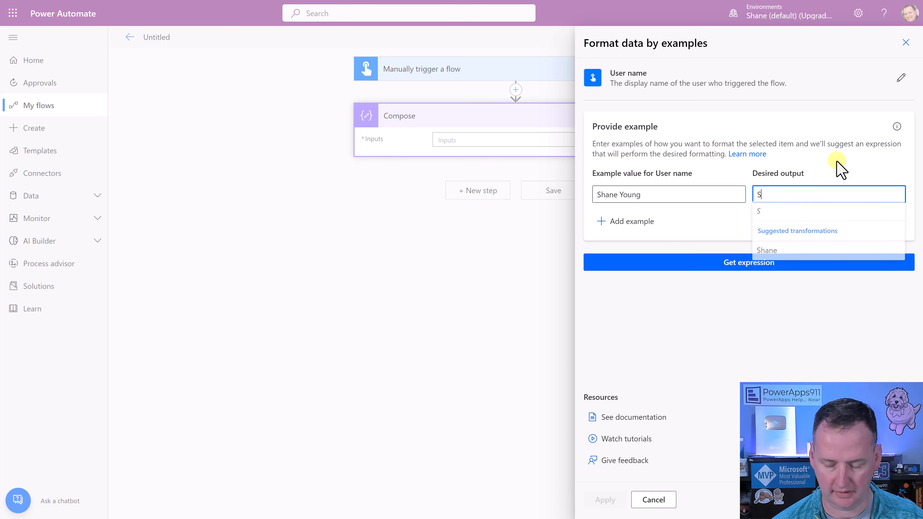
{"action": "left_click", "coordinate": [768, 249]}
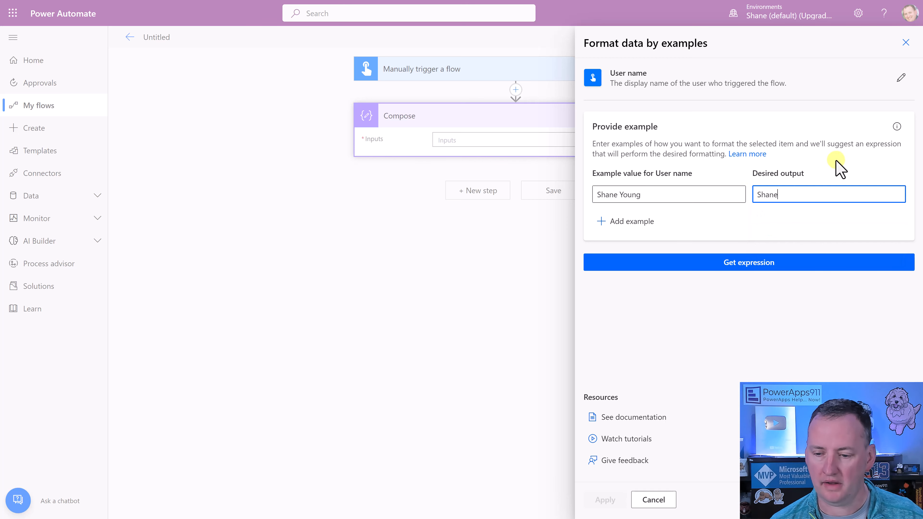
{"action": "left_click", "coordinate": [748, 262]}
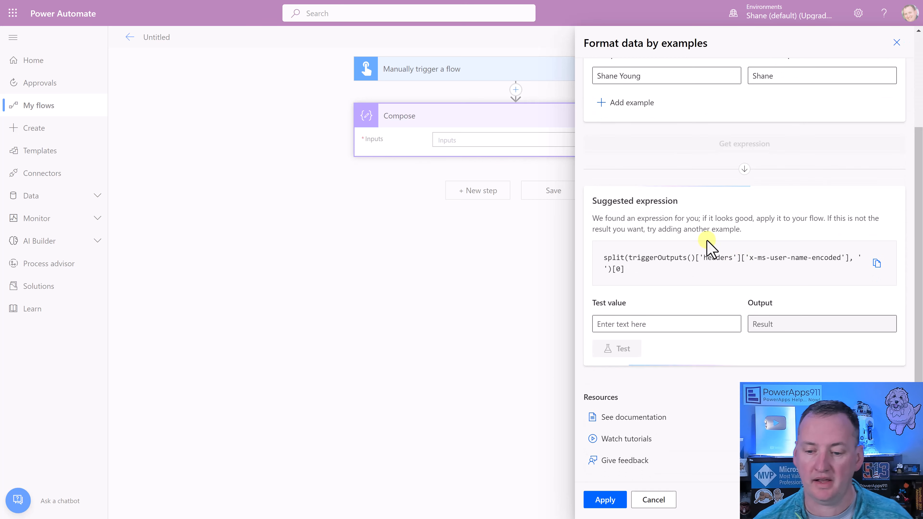
{"action": "mouse_move", "coordinate": [667, 284]}
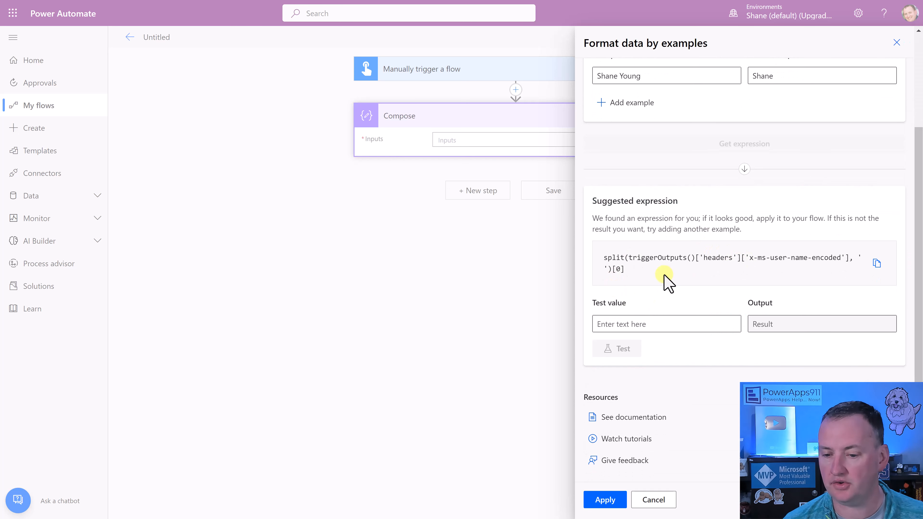